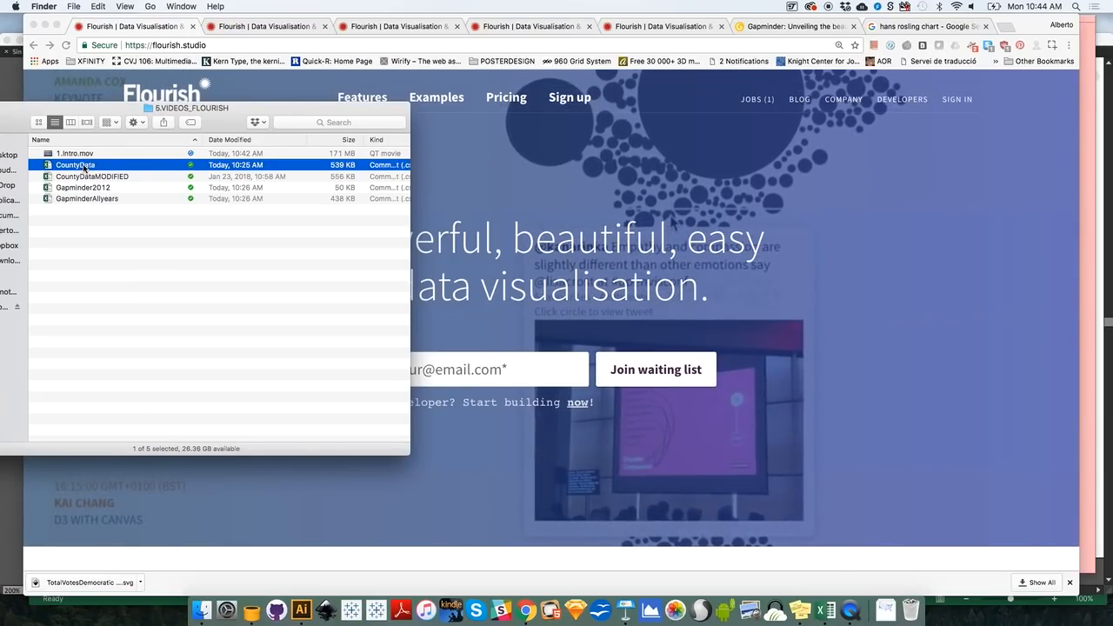
# - Select the CountyData and Gapminder2012 files in the VIDEOS_FLOURISH folder
pyautogui.click(83, 188)
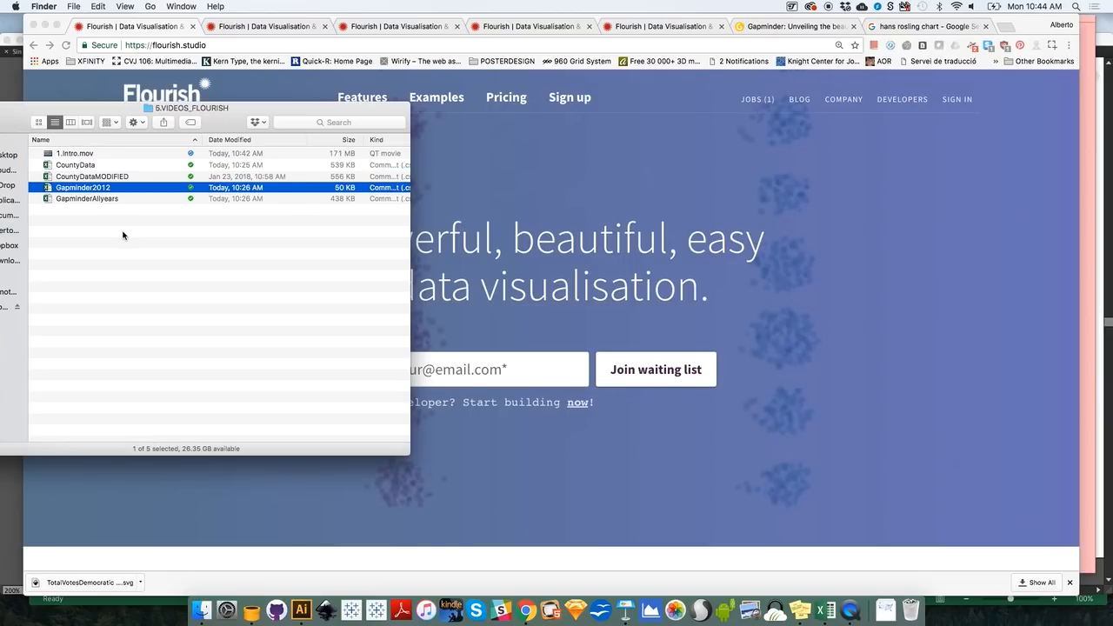
pyautogui.click(87, 198)
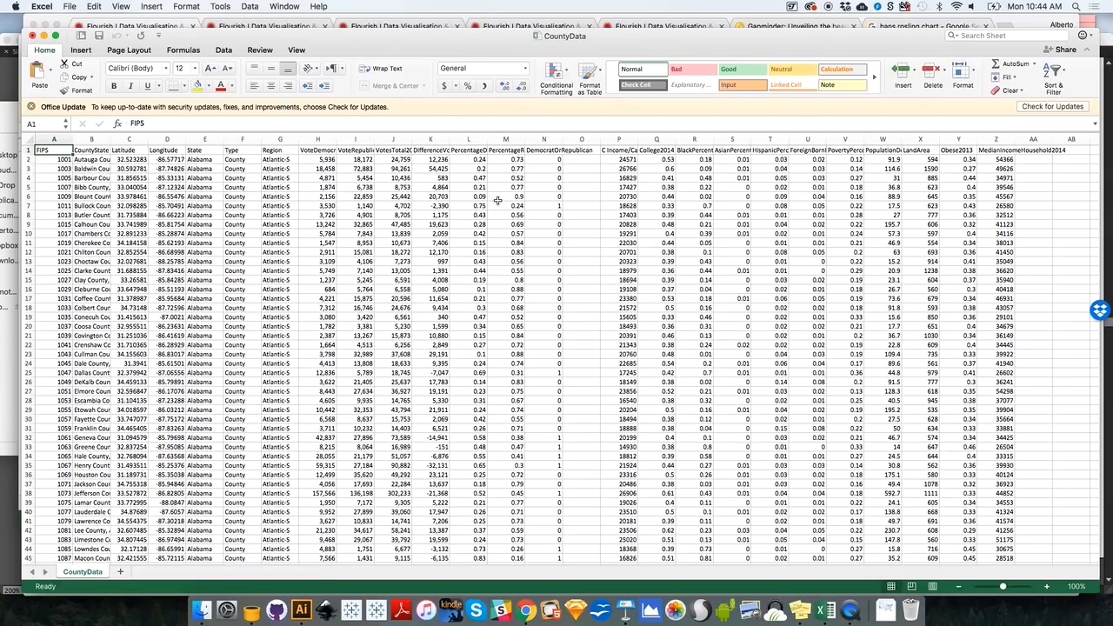
pyautogui.moveTo(361, 253)
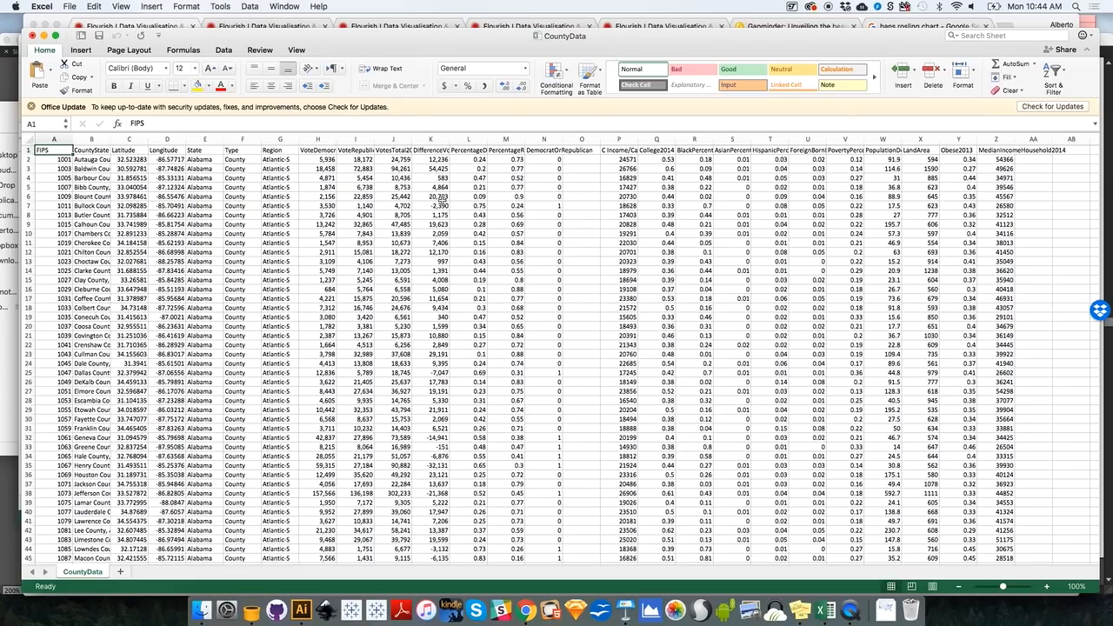
pyautogui.click(619, 139)
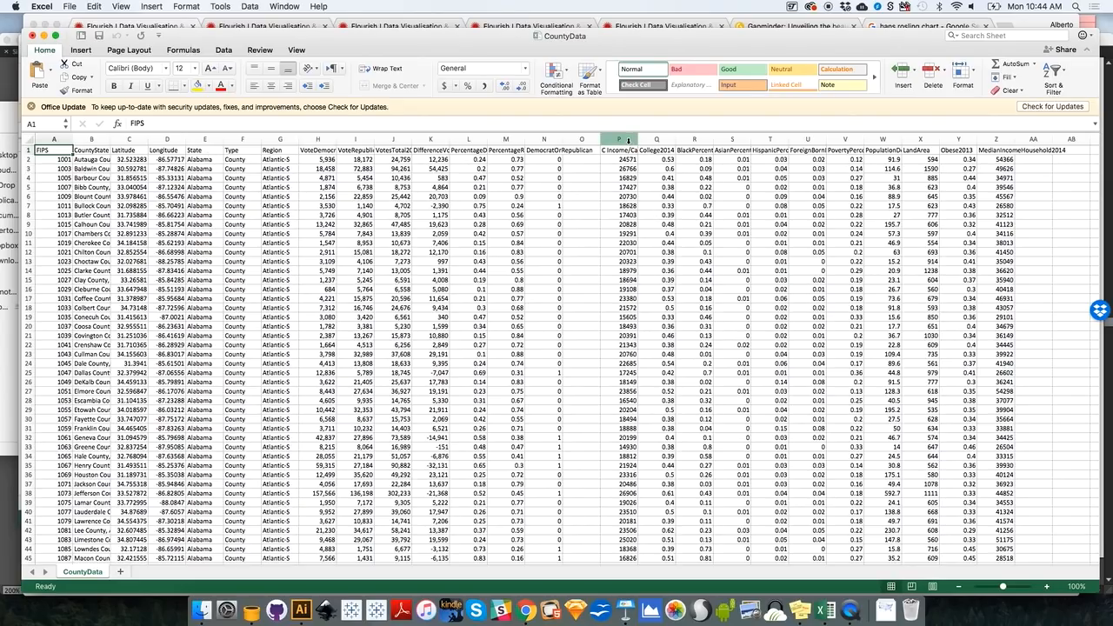
pyautogui.click(619, 150)
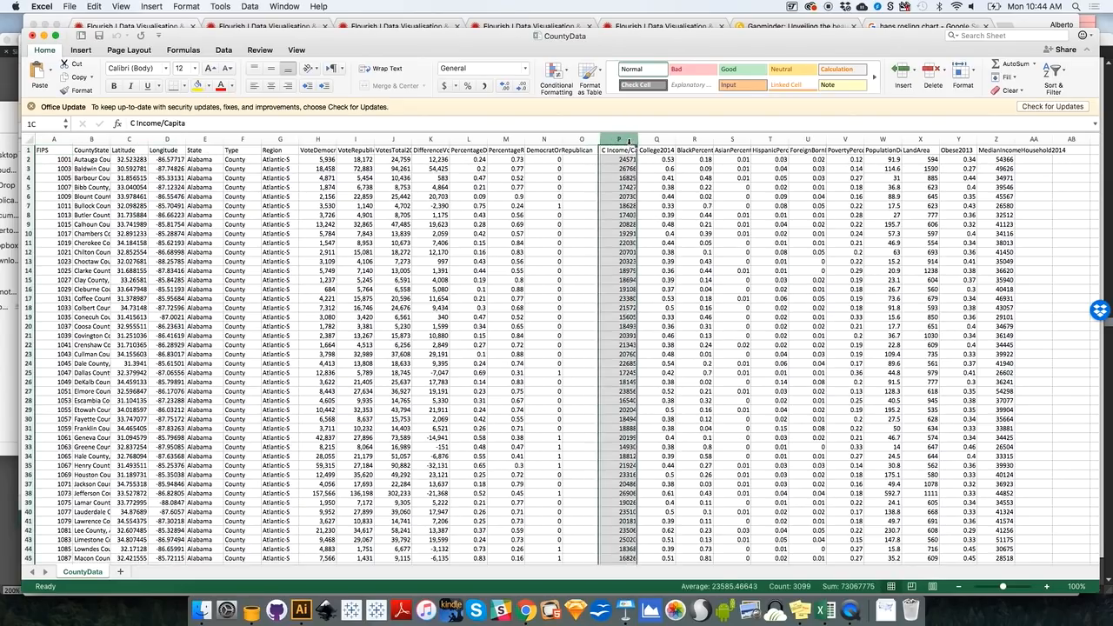
pyautogui.click(657, 150)
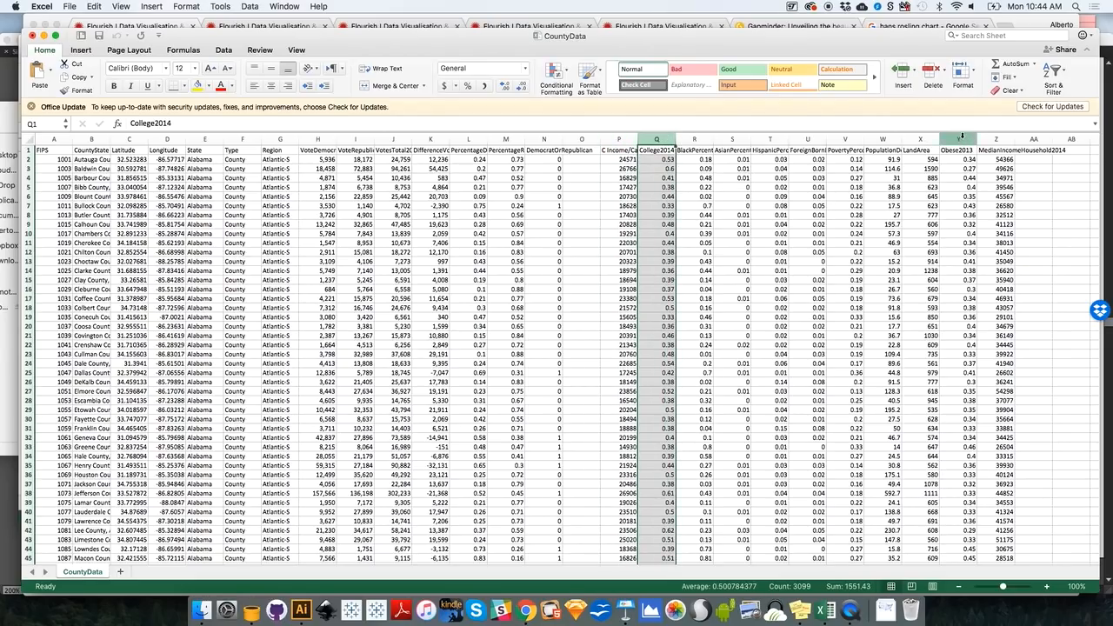
pyautogui.click(960, 139)
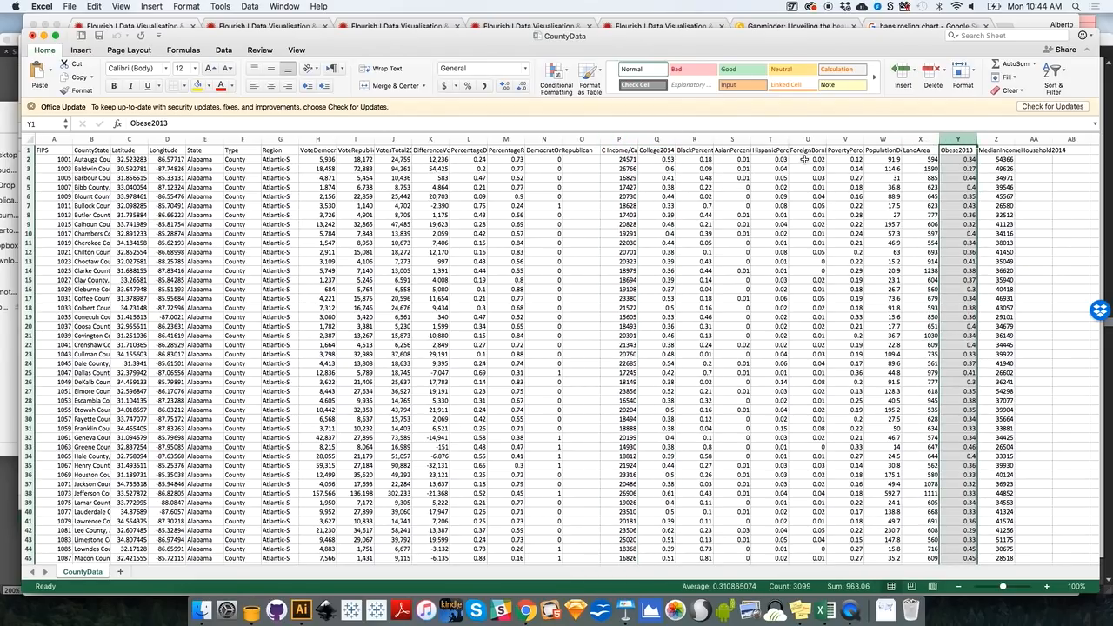
pyautogui.click(657, 139)
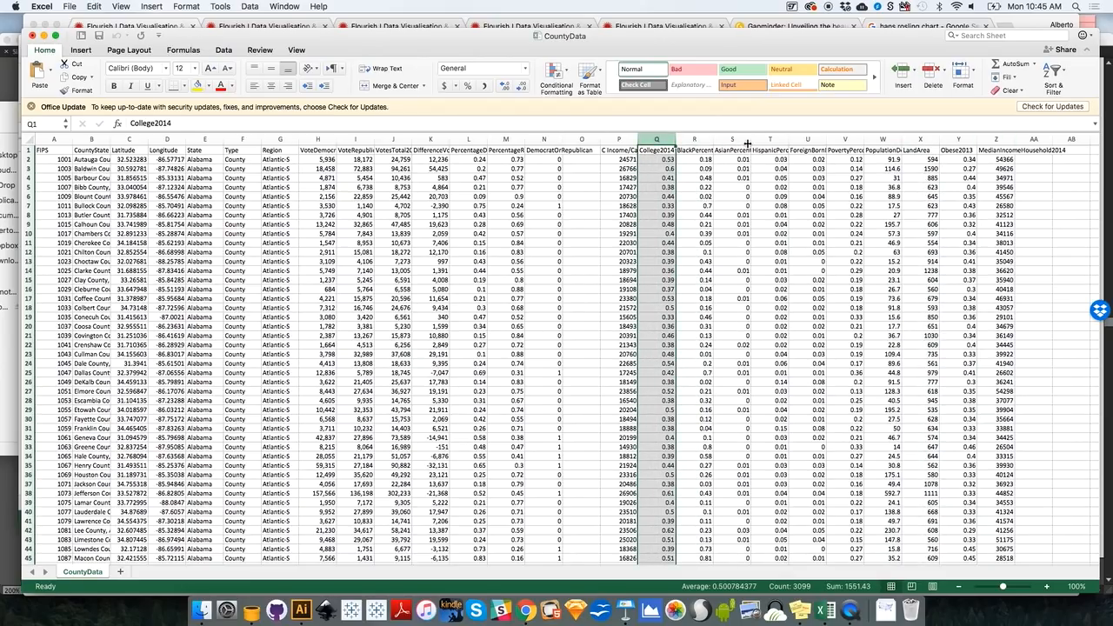
pyautogui.click(619, 139)
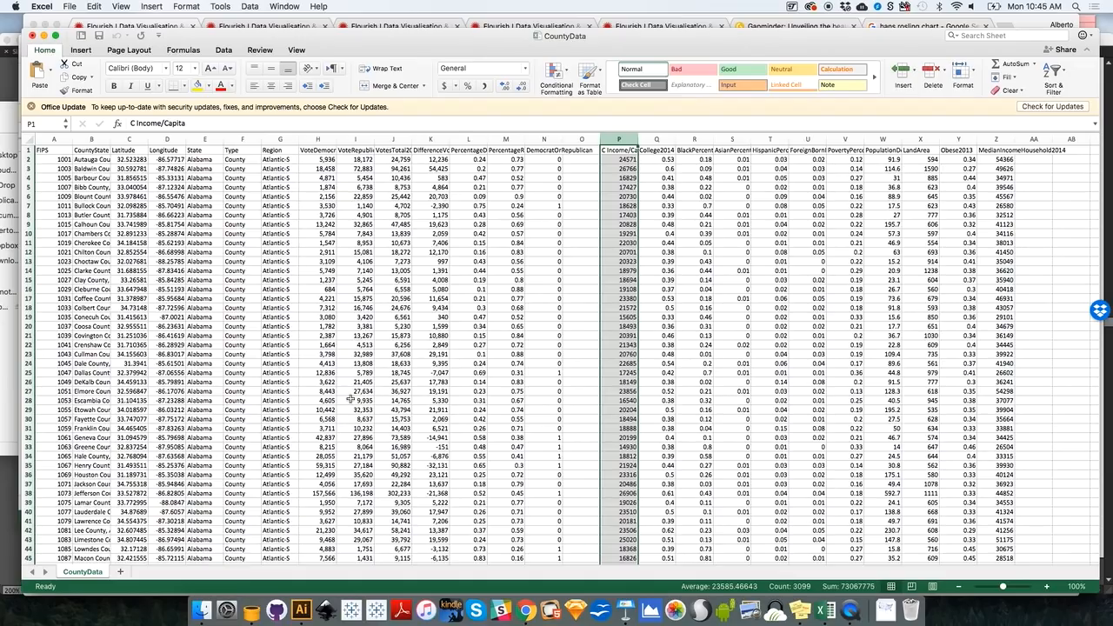
pyautogui.click(202, 609)
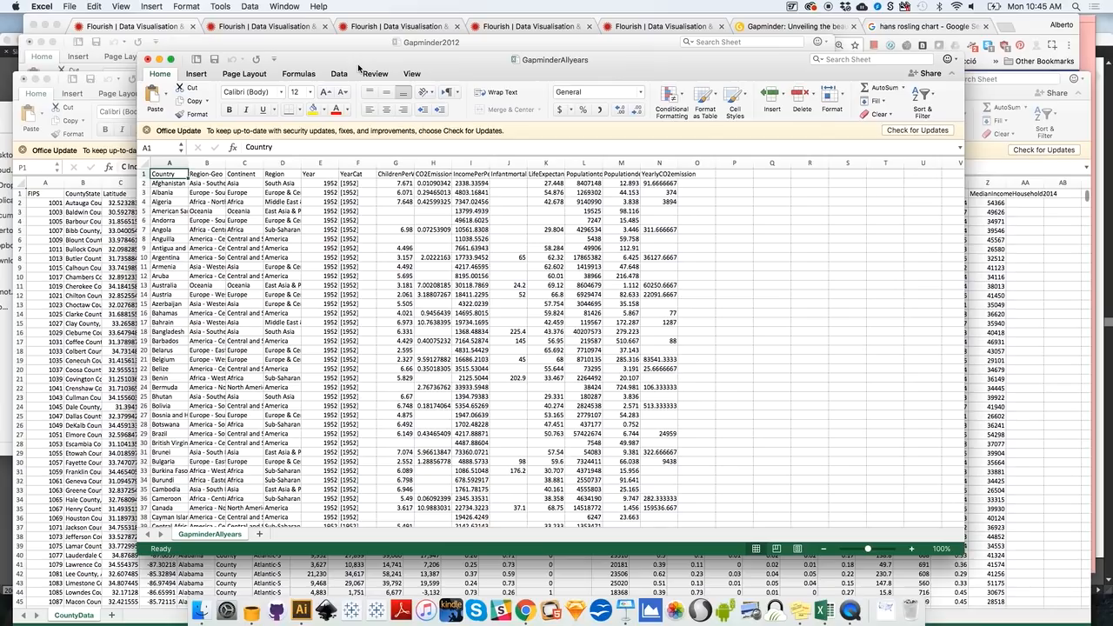
# - Inspect the IncomePerPerson, LifeExpectancy and ChildrenPerWoman columns in the Gapminder workbook
pyautogui.click(452, 162)
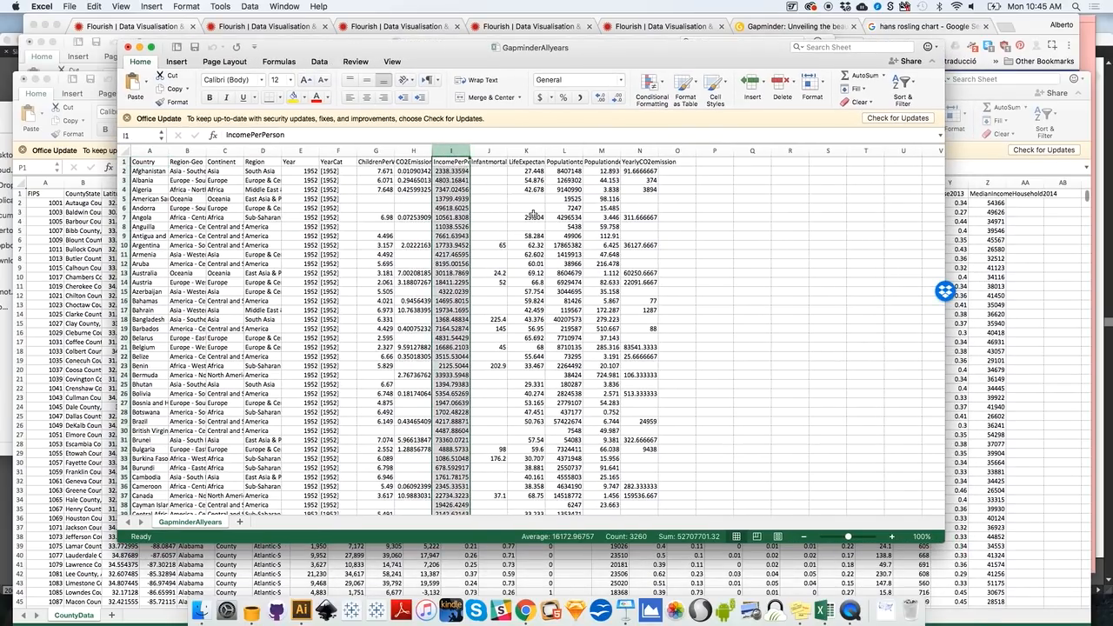
pyautogui.click(525, 150)
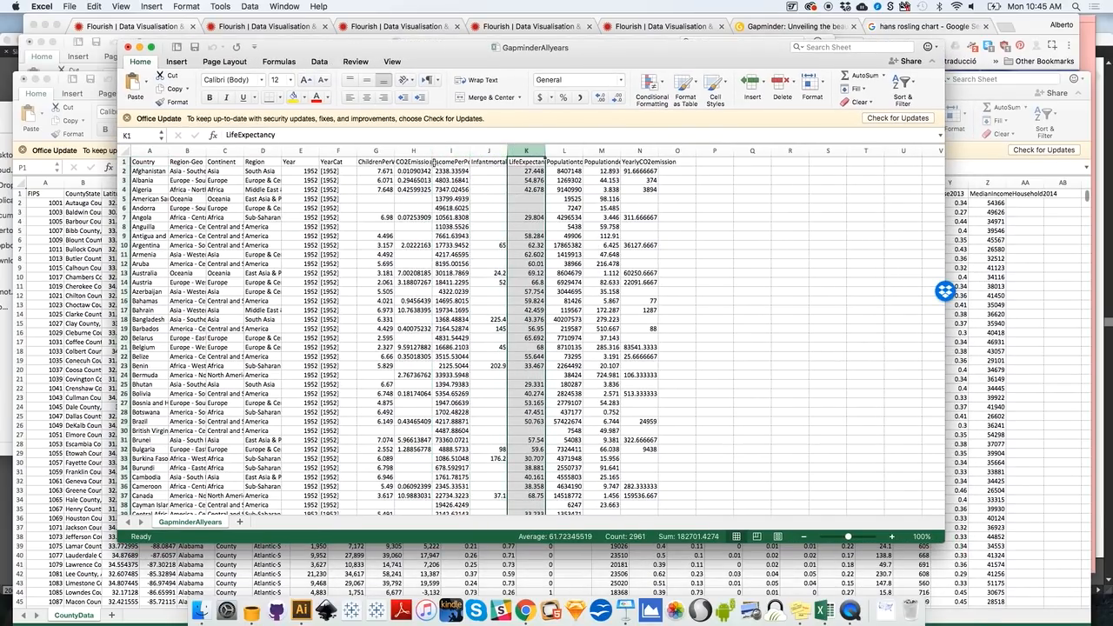
pyautogui.click(376, 161)
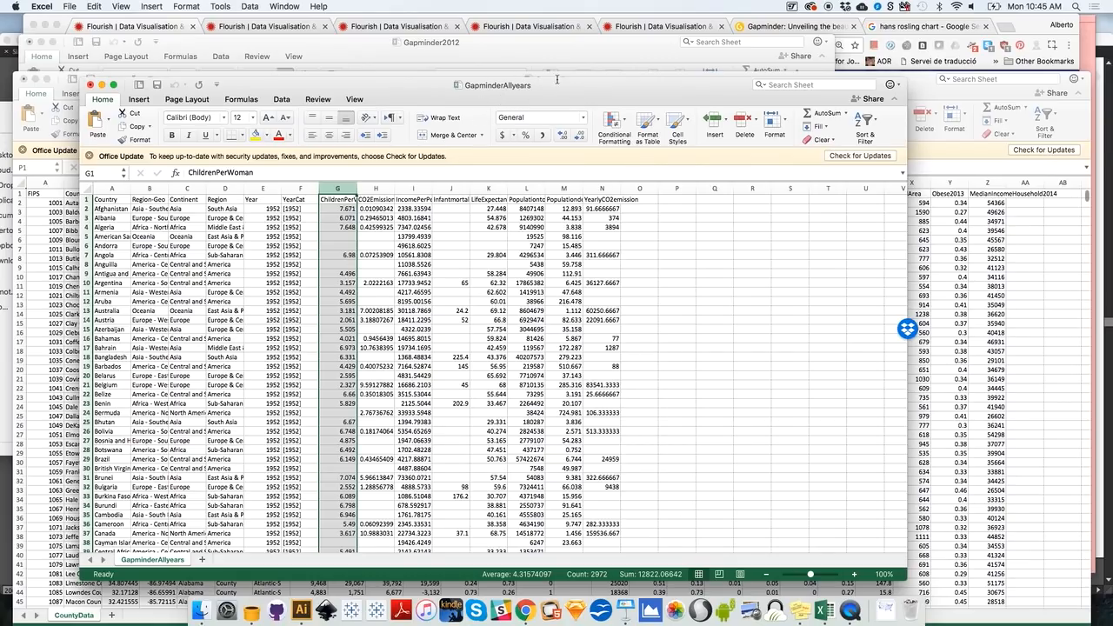
# - Go to gapminder.org's VIDEOS page and scroll through the Hans Rosling talks
pyautogui.click(793, 26)
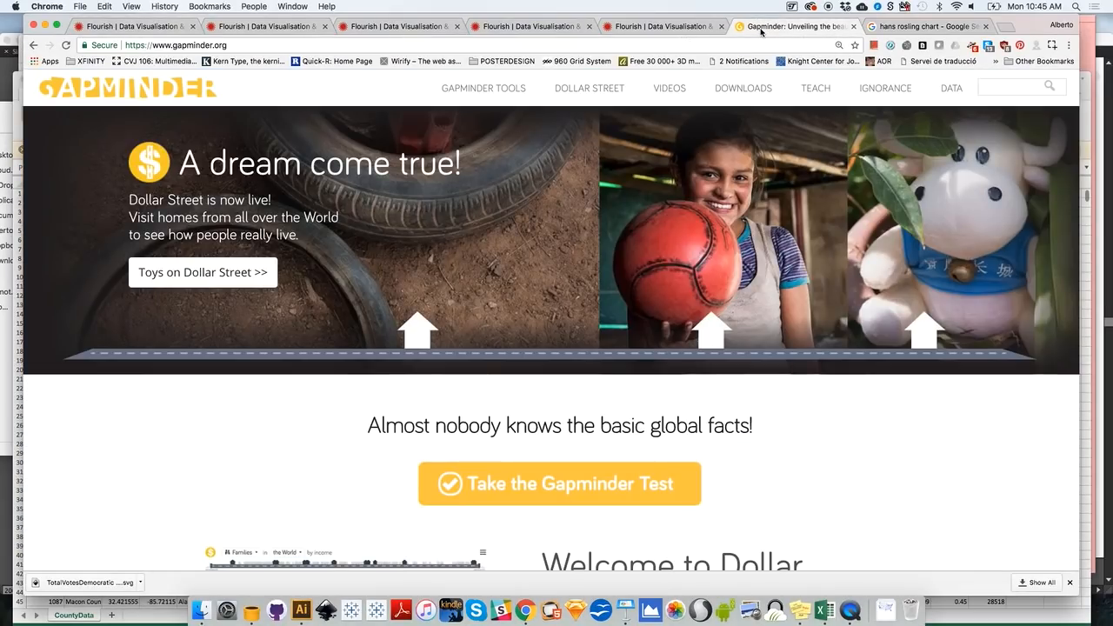
pyautogui.moveTo(821, 154)
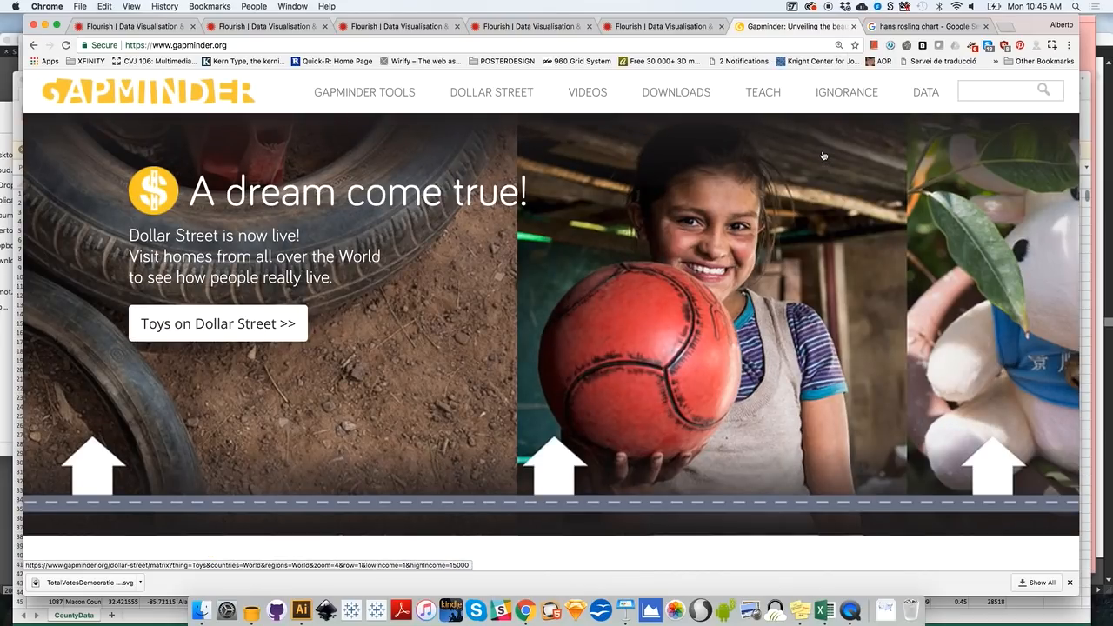
pyautogui.moveTo(421, 305)
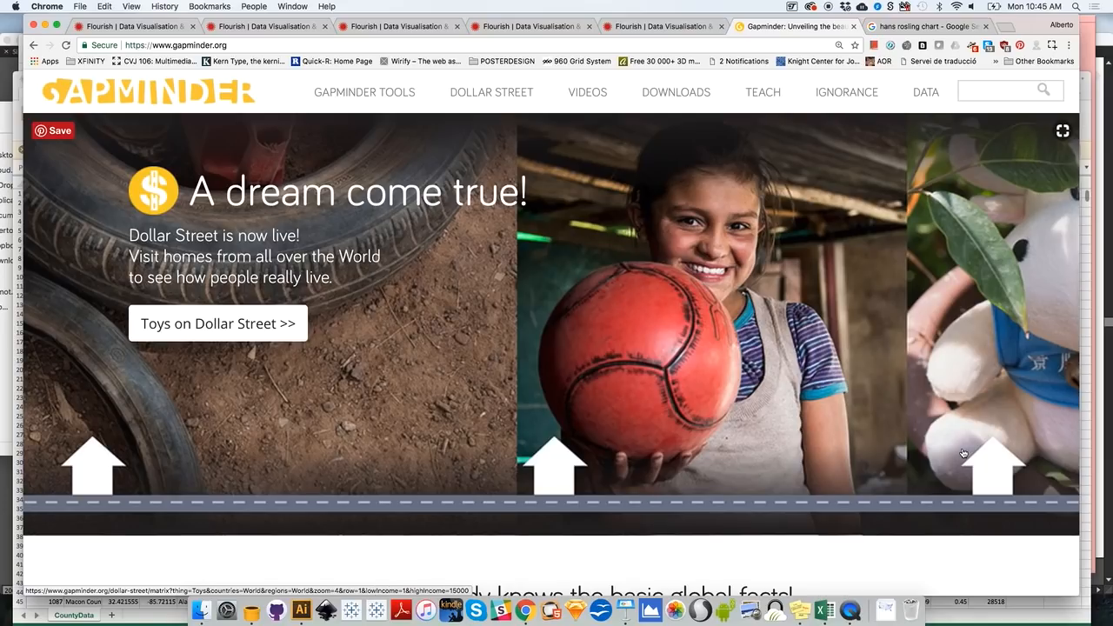
pyautogui.moveTo(914, 392)
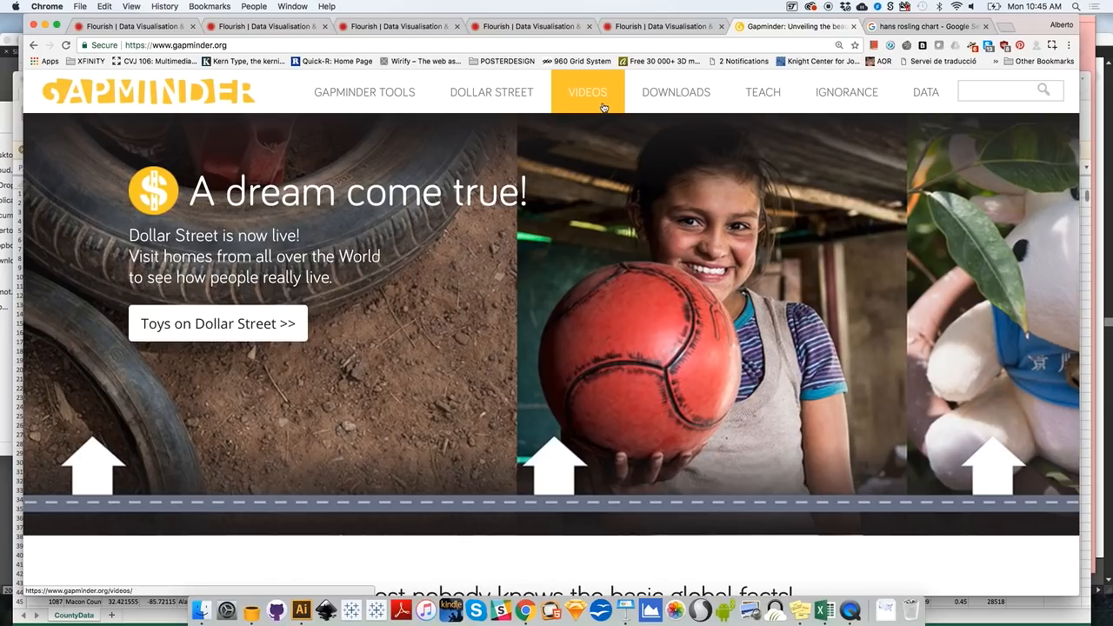
pyautogui.click(588, 92)
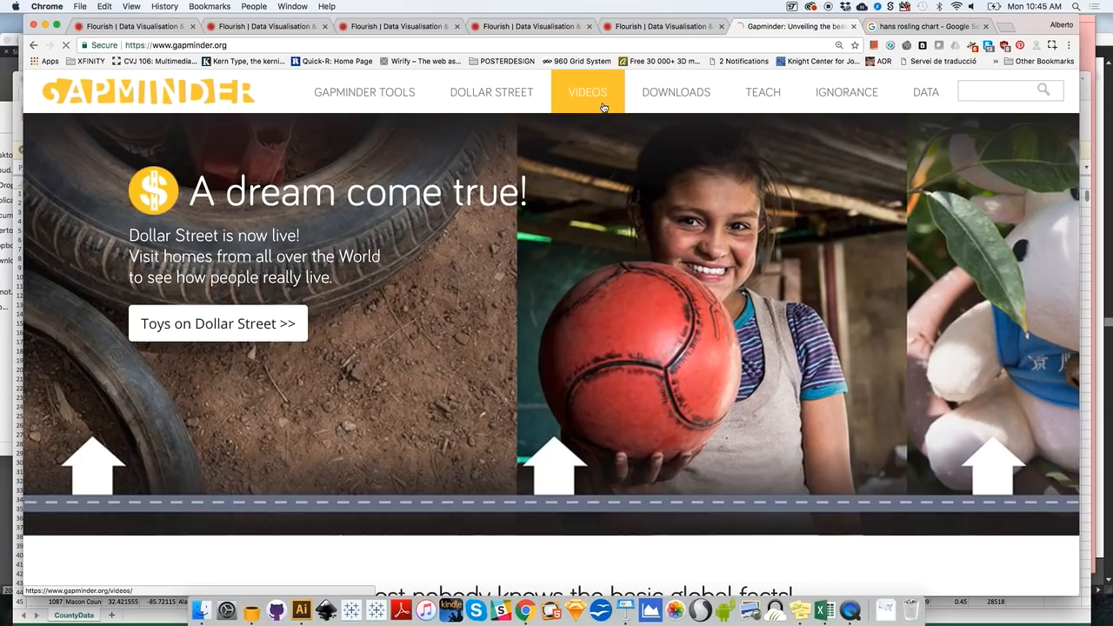
pyautogui.click(588, 92)
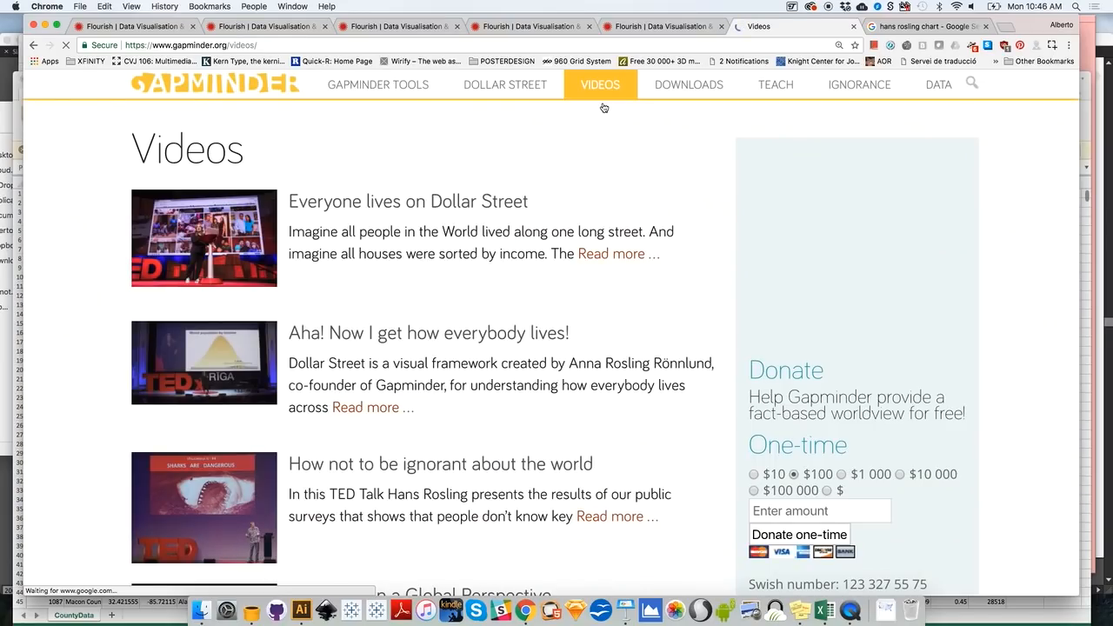
pyautogui.scroll(-3)
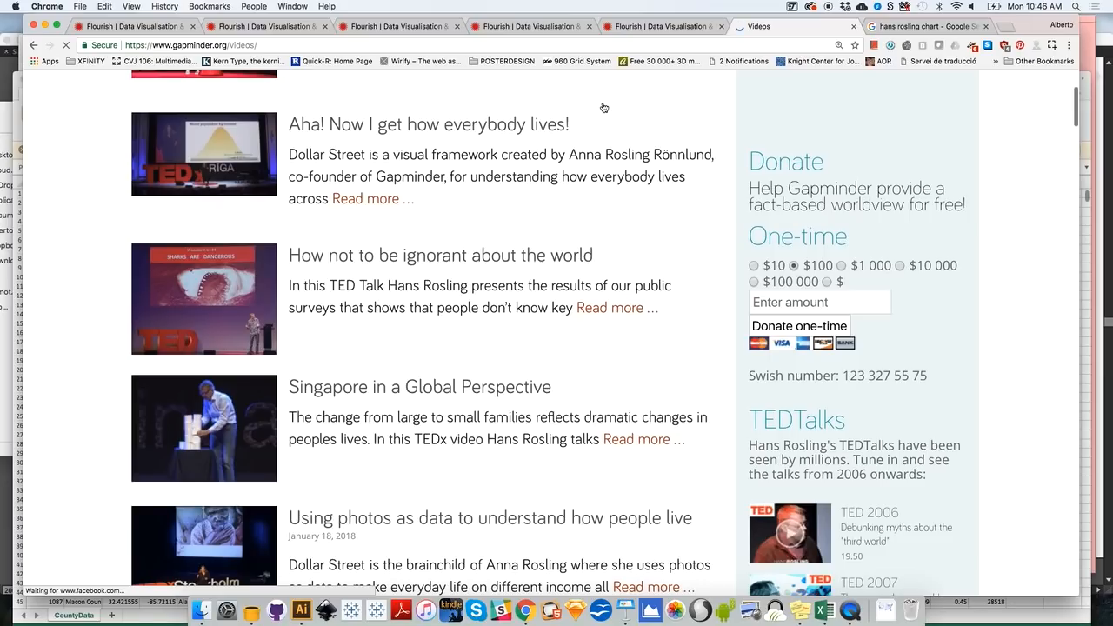
pyautogui.scroll(-3)
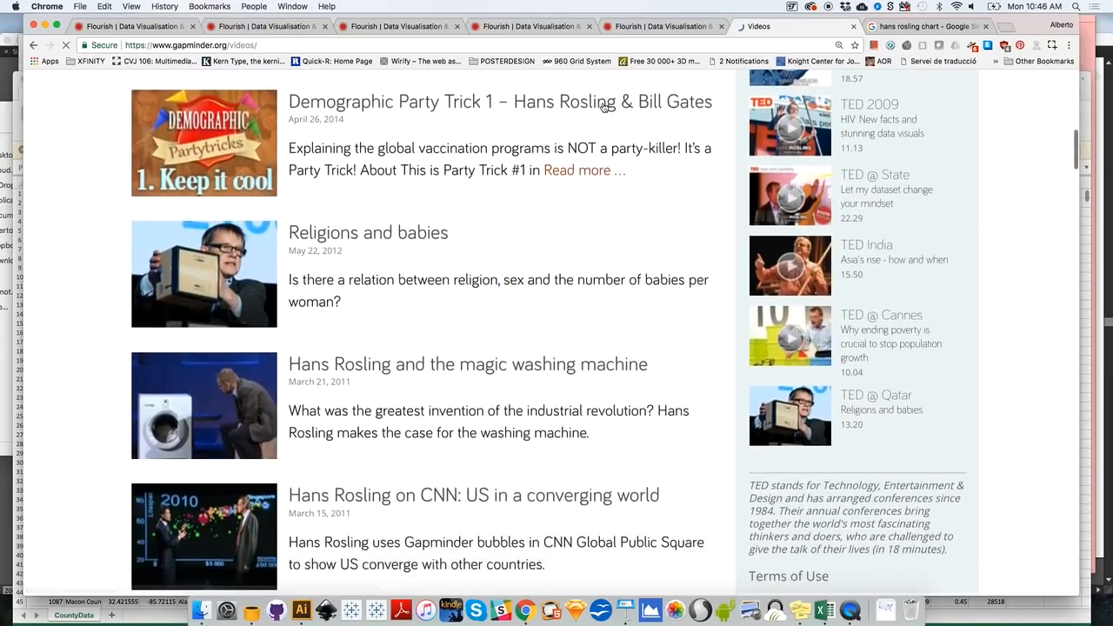
pyautogui.scroll(-3)
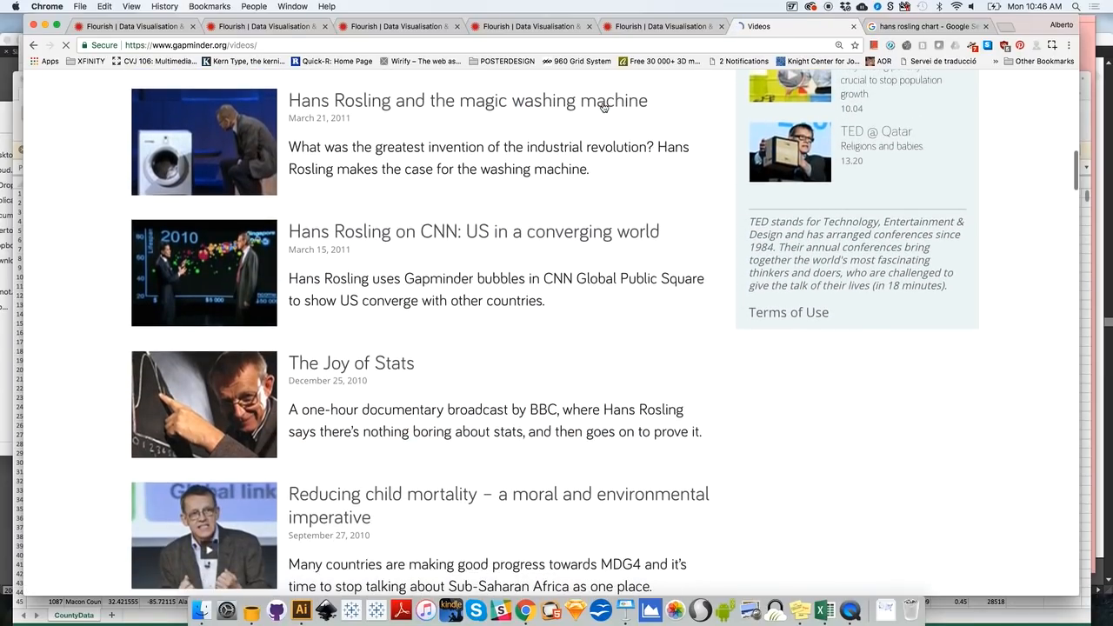
pyautogui.scroll(-3)
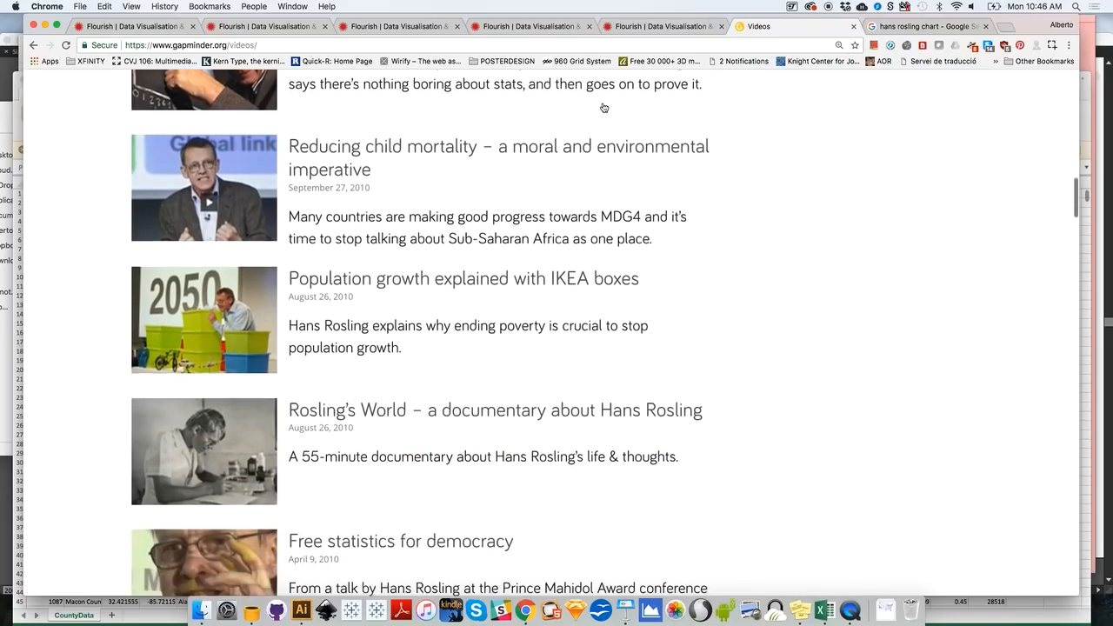
pyautogui.scroll(-3)
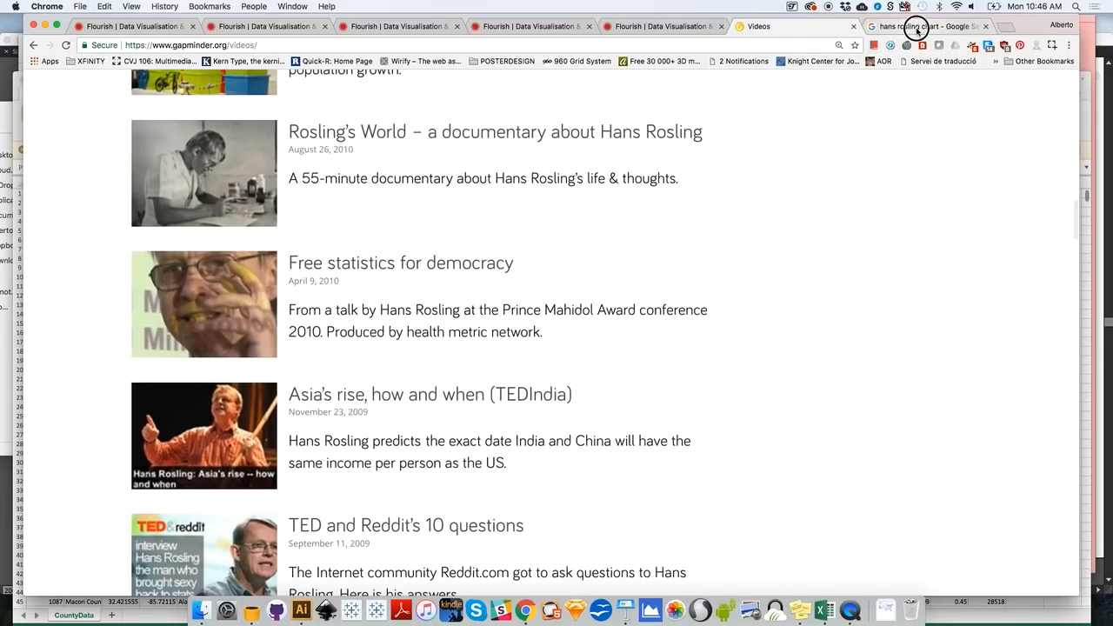
# - View the Google Images results for 'hans rosling chart', then return to the Flourish site
pyautogui.click(925, 26)
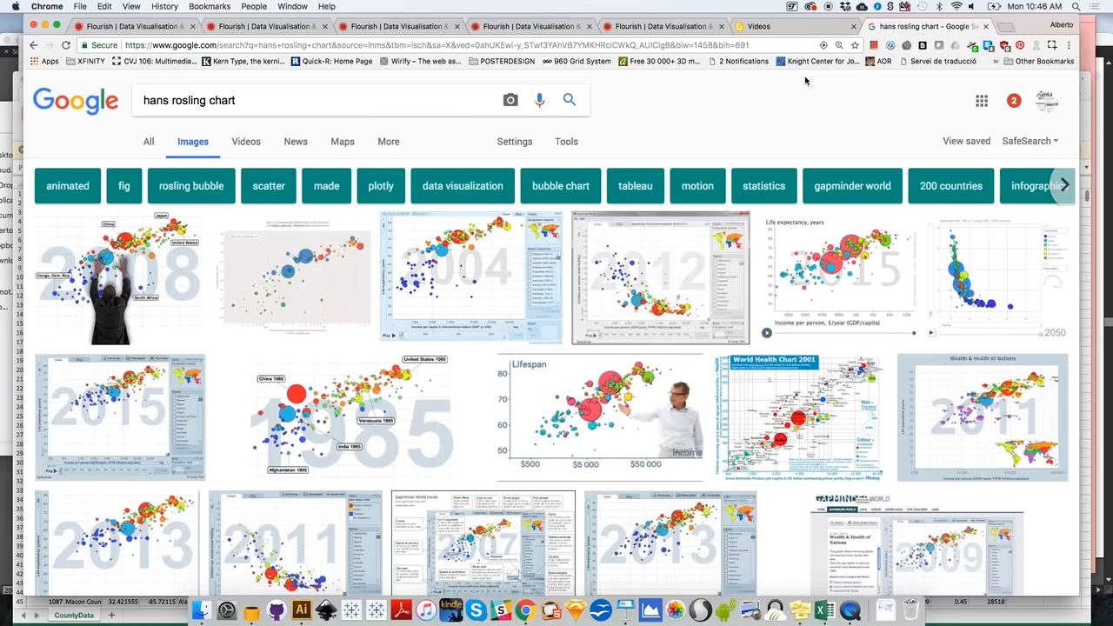
pyautogui.moveTo(654, 434)
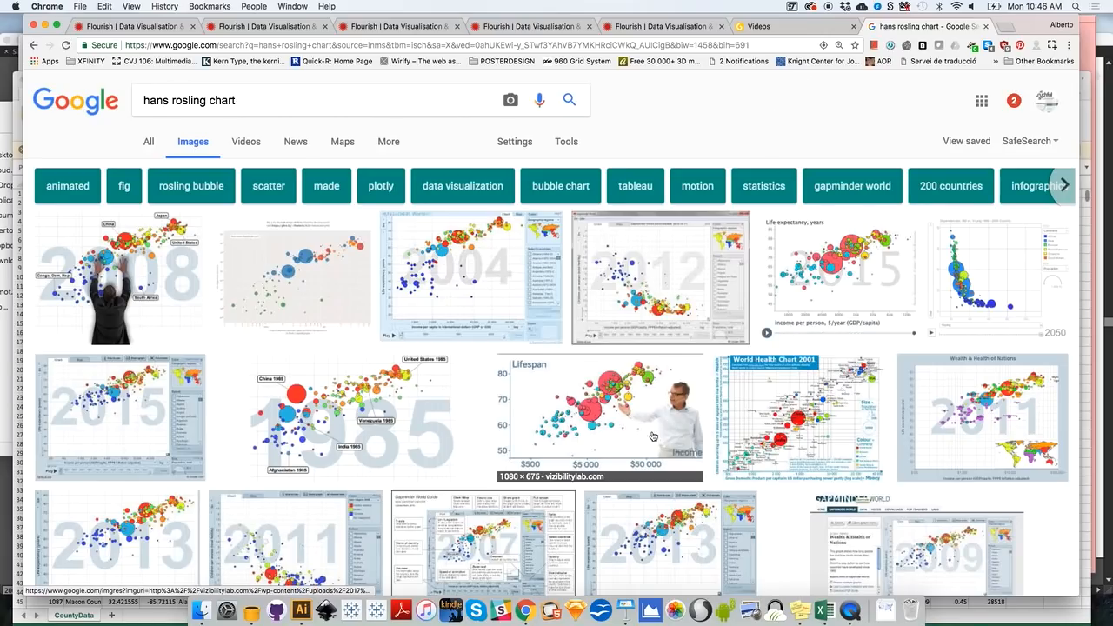
pyautogui.moveTo(529, 324)
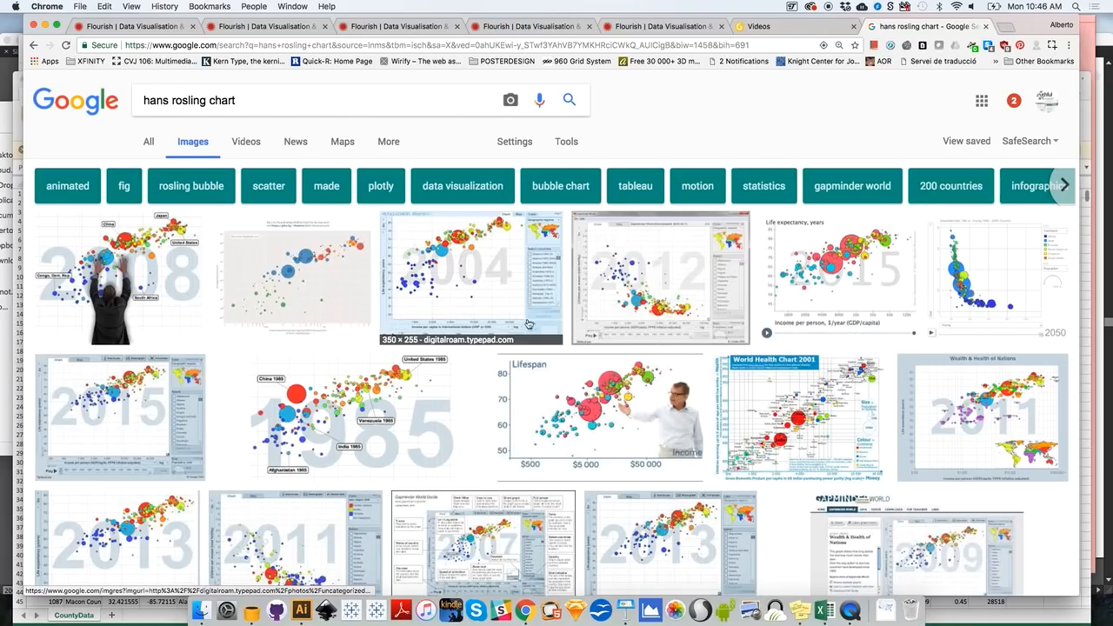
pyautogui.moveTo(513, 385)
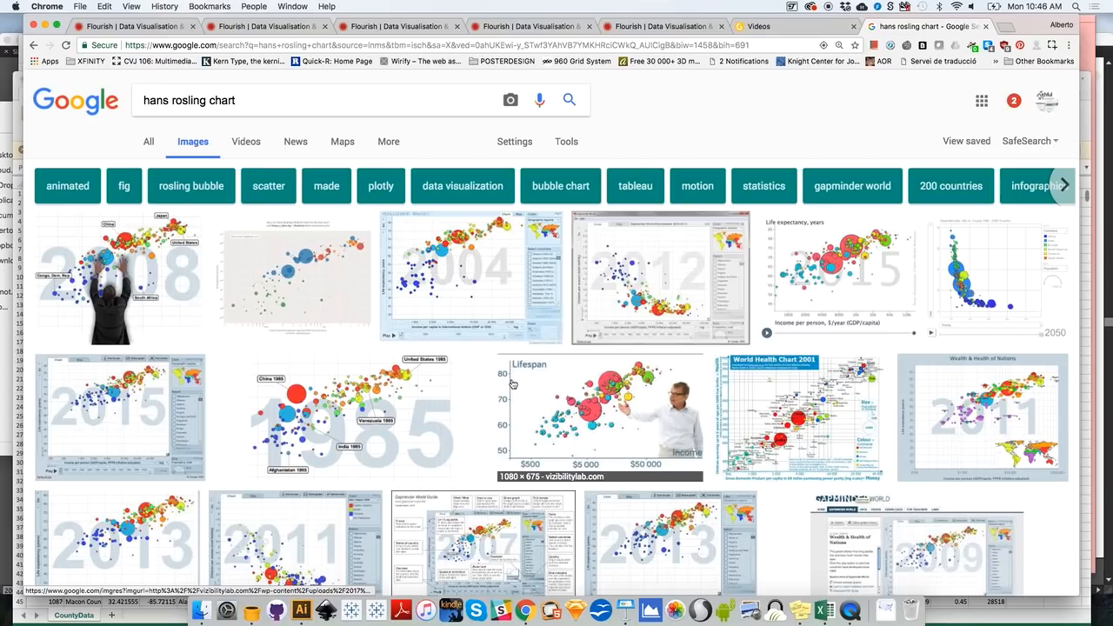
pyautogui.moveTo(510, 466)
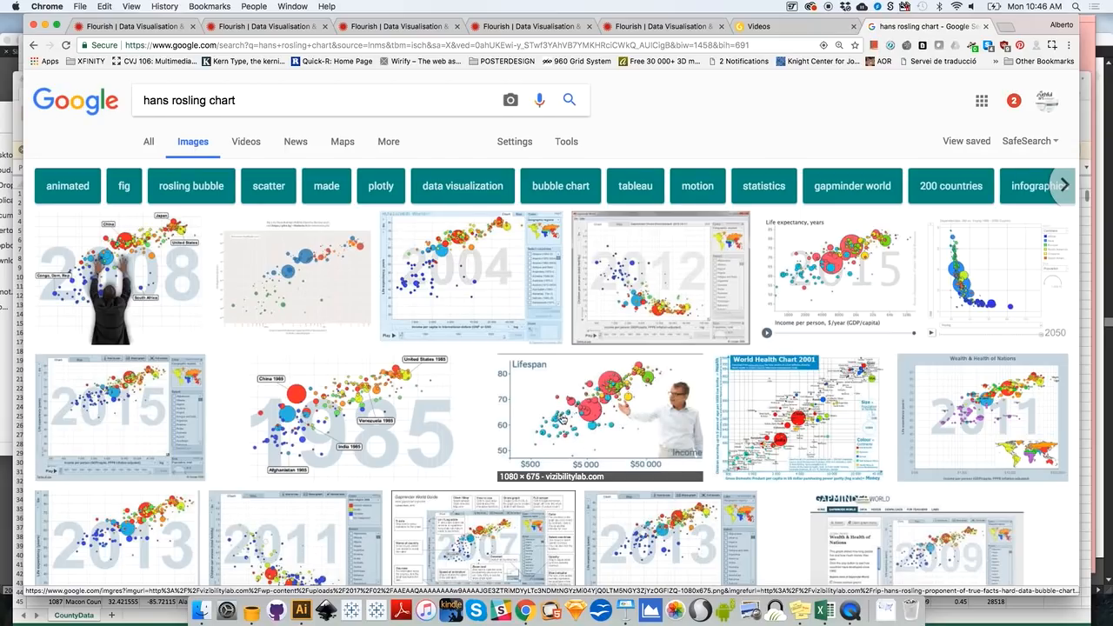
pyautogui.moveTo(640, 376)
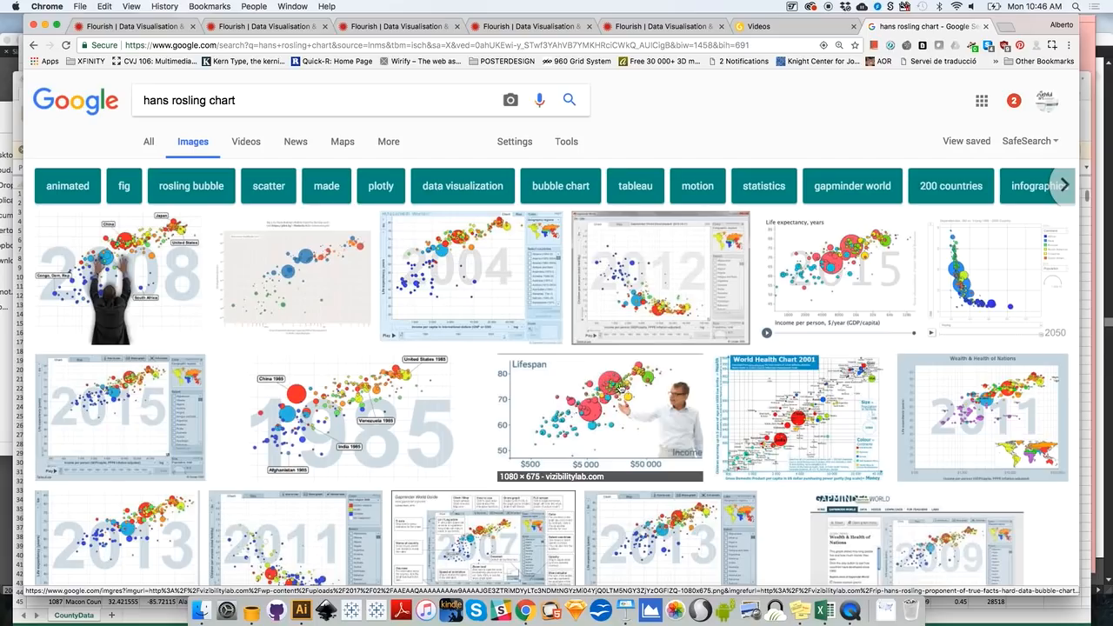
pyautogui.moveTo(619, 455)
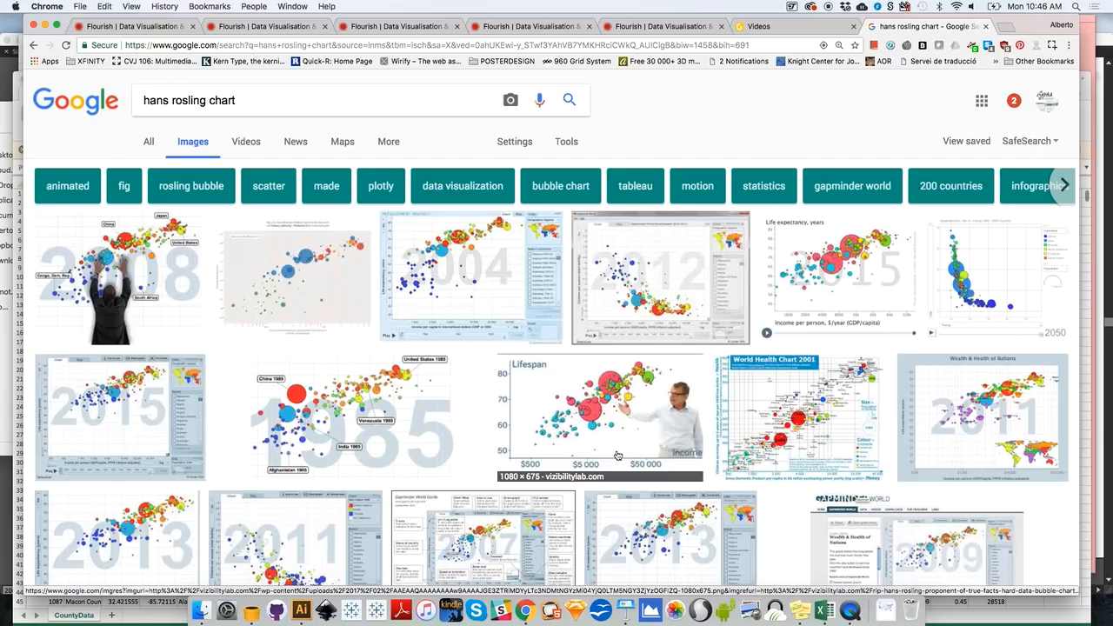
pyautogui.moveTo(633, 438)
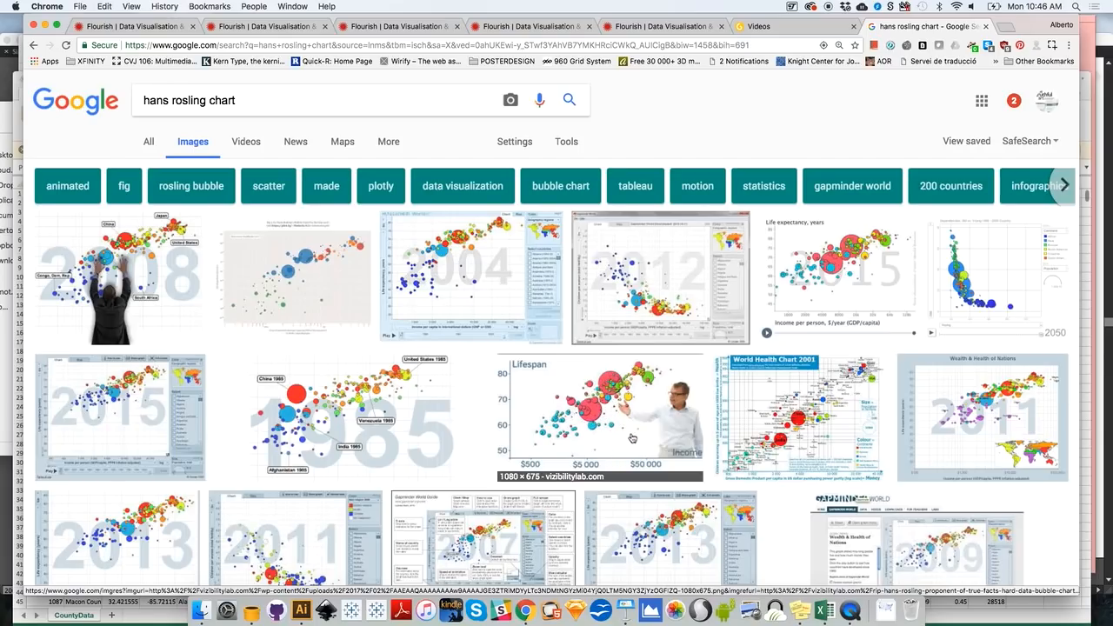
pyautogui.moveTo(704, 407)
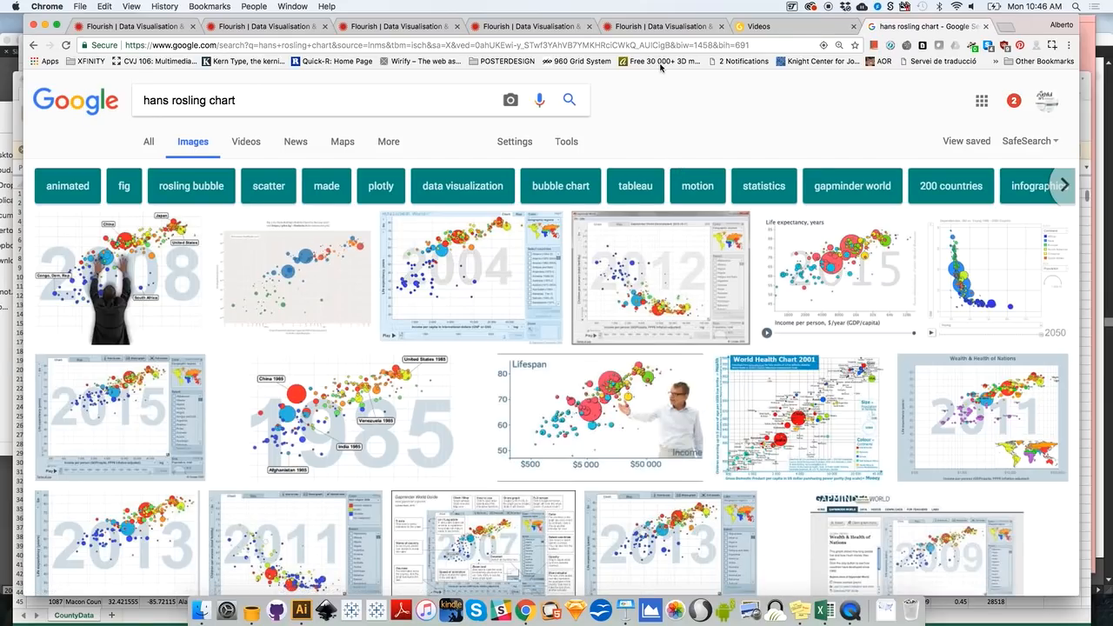
pyautogui.moveTo(601, 407)
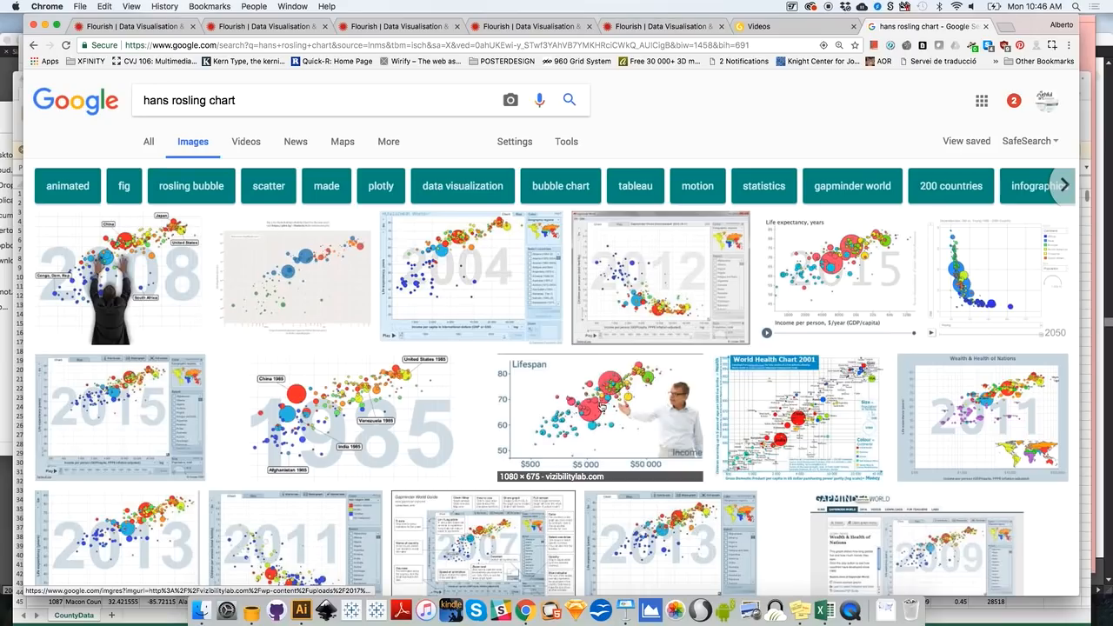
pyautogui.moveTo(706, 233)
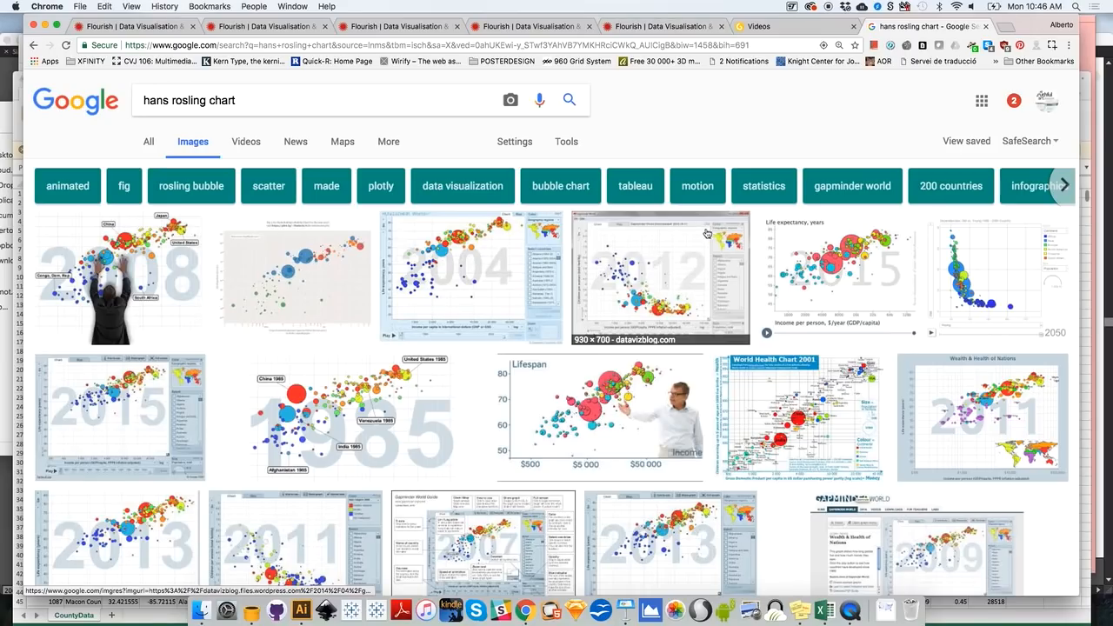
pyautogui.moveTo(677, 38)
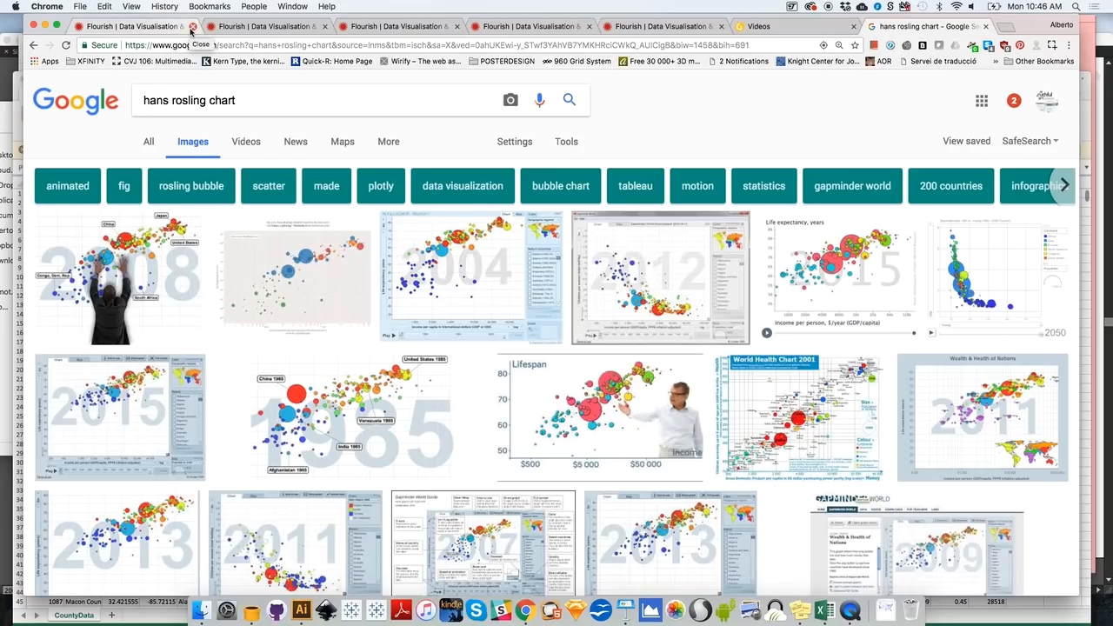
pyautogui.click(130, 26)
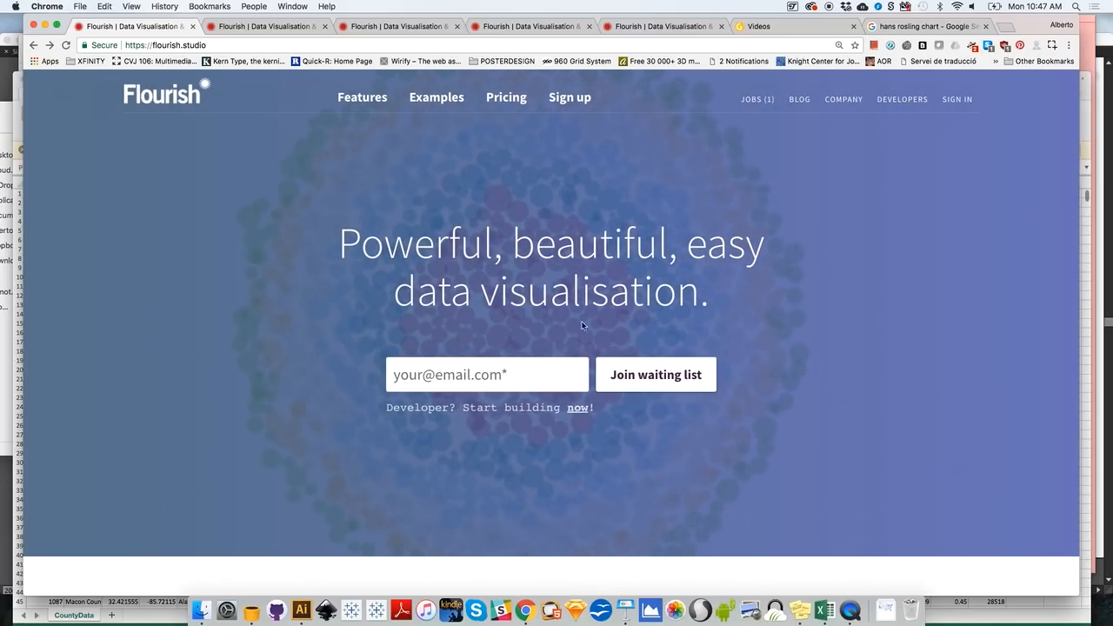
pyautogui.moveTo(653, 334)
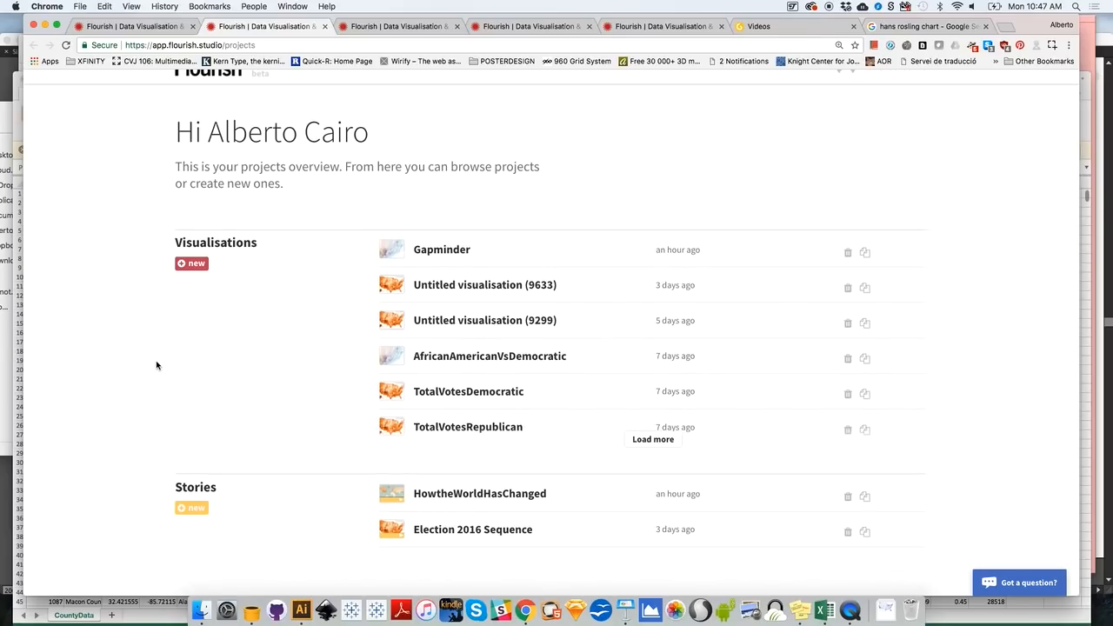
pyautogui.moveTo(261, 292)
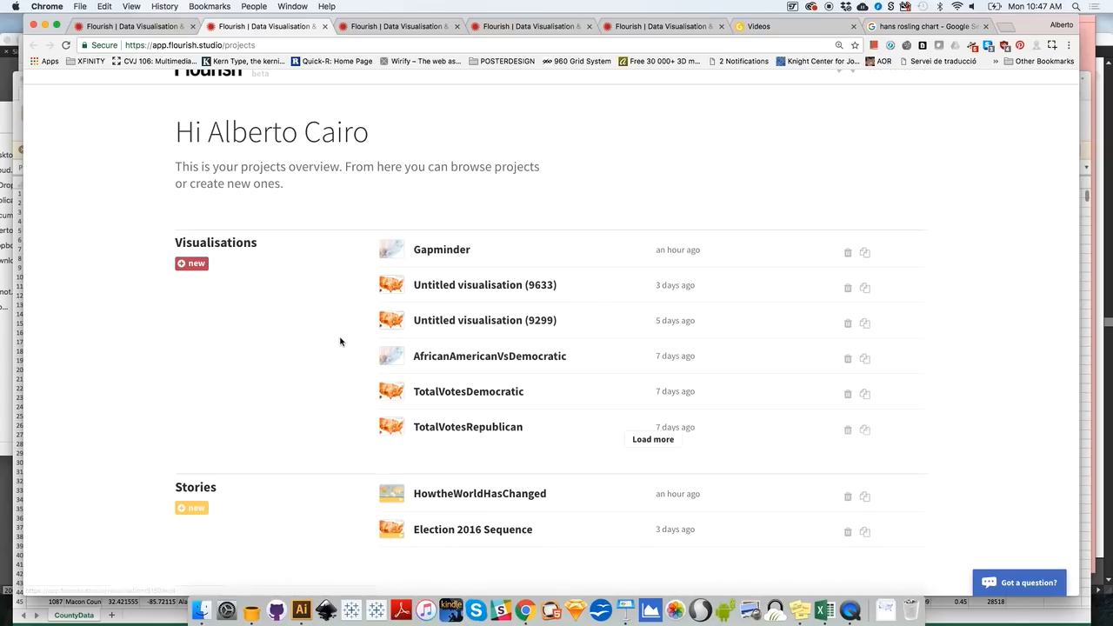
pyautogui.moveTo(838, 287)
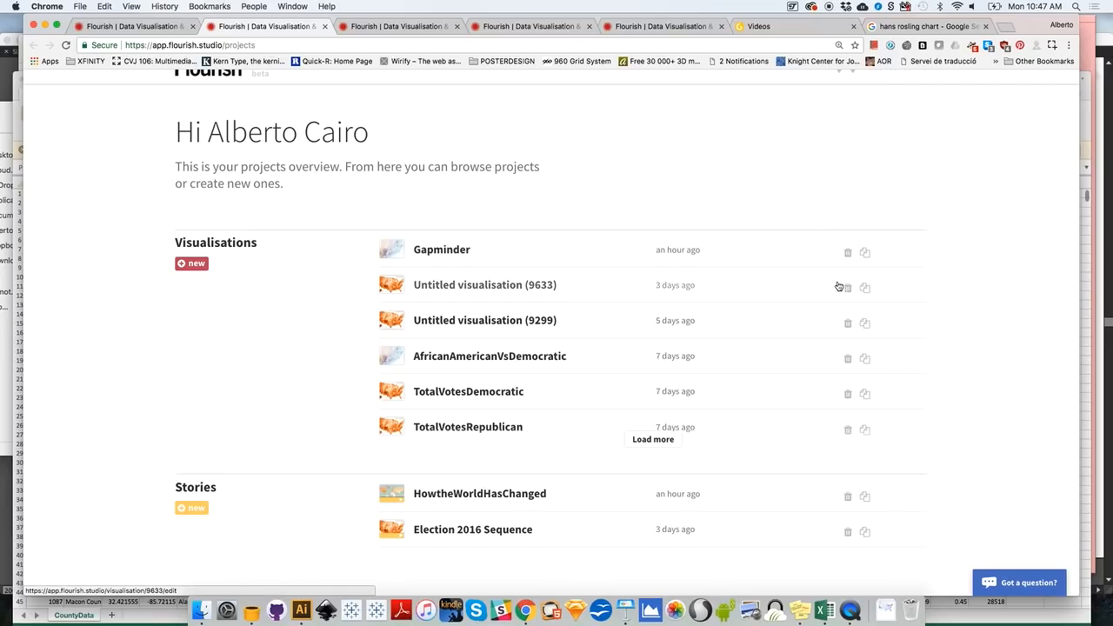
pyautogui.moveTo(887, 268)
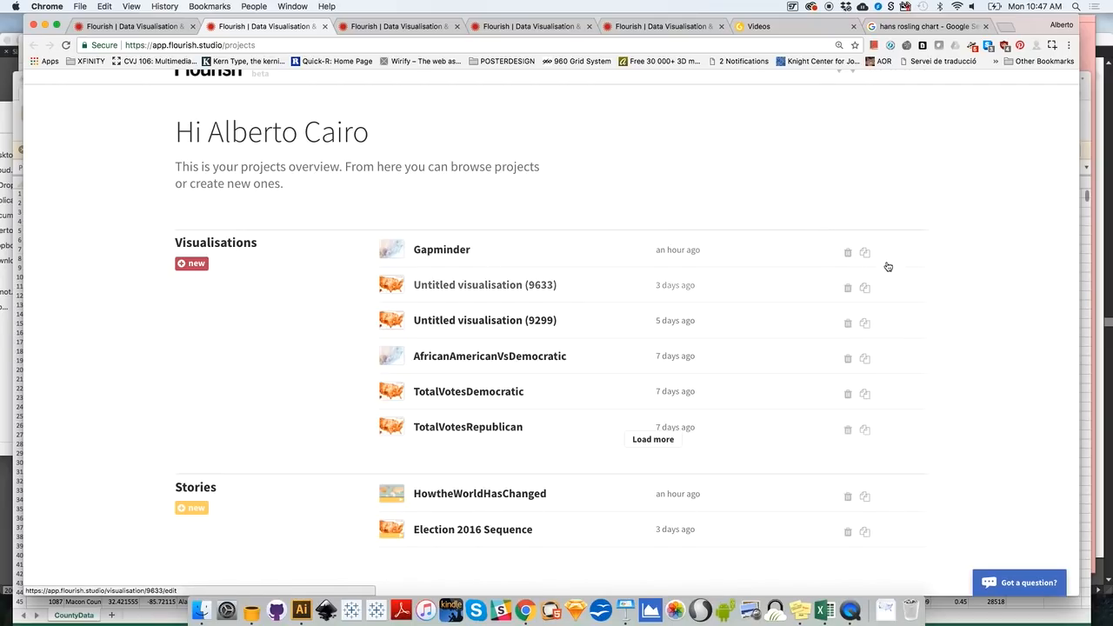
pyautogui.moveTo(740, 287)
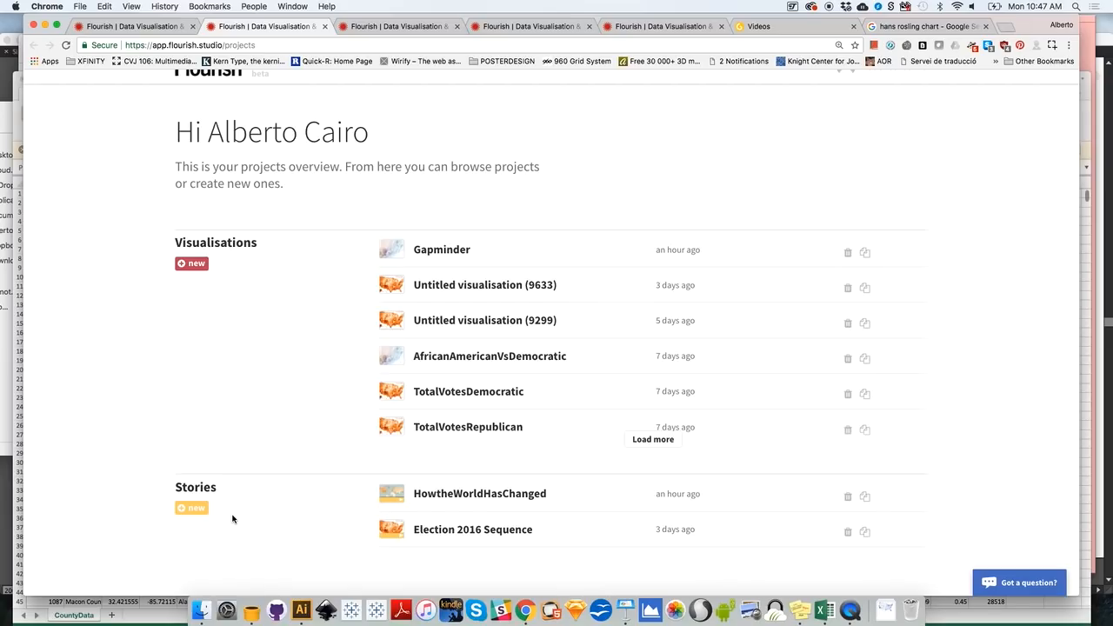
pyautogui.moveTo(191, 264)
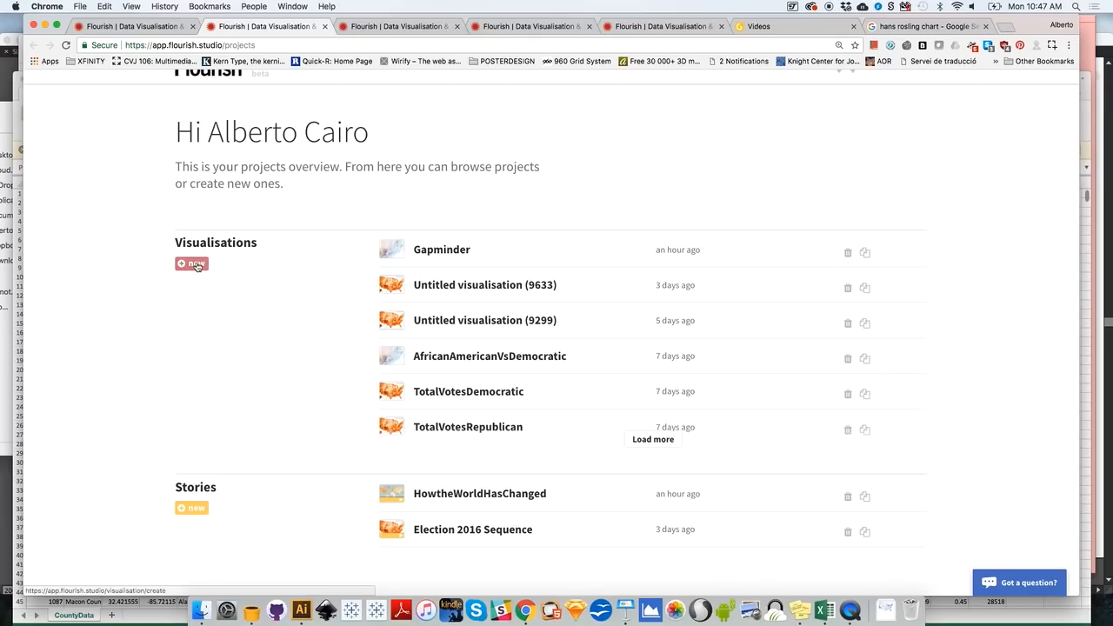
pyautogui.moveTo(243, 337)
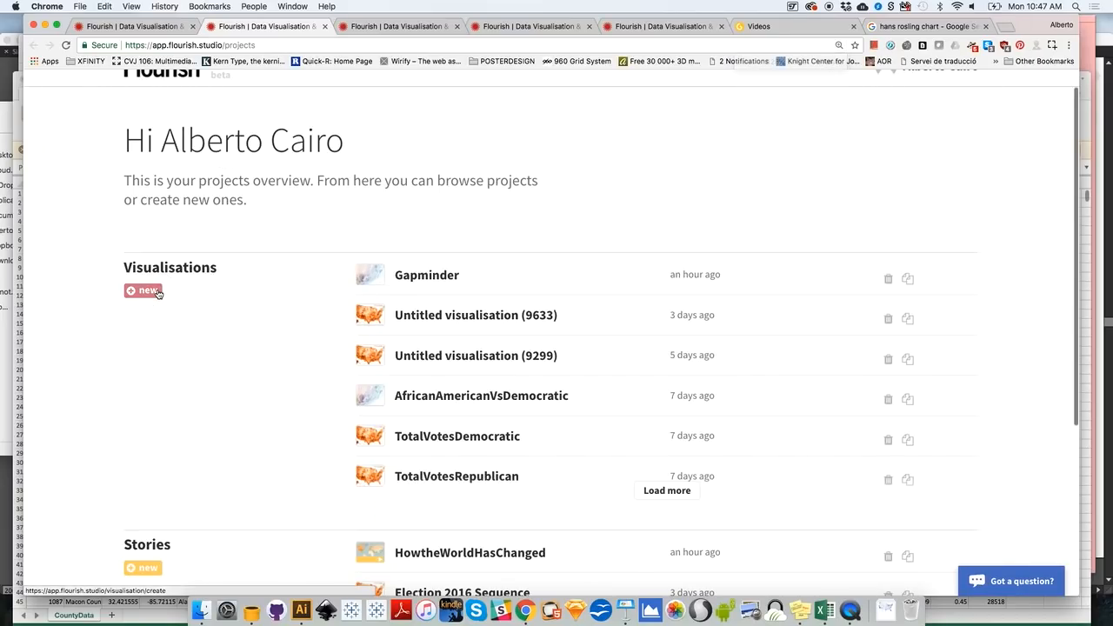
# - Create a new visualisation and scroll through the 'All by Flourish' template gallery
pyautogui.click(143, 289)
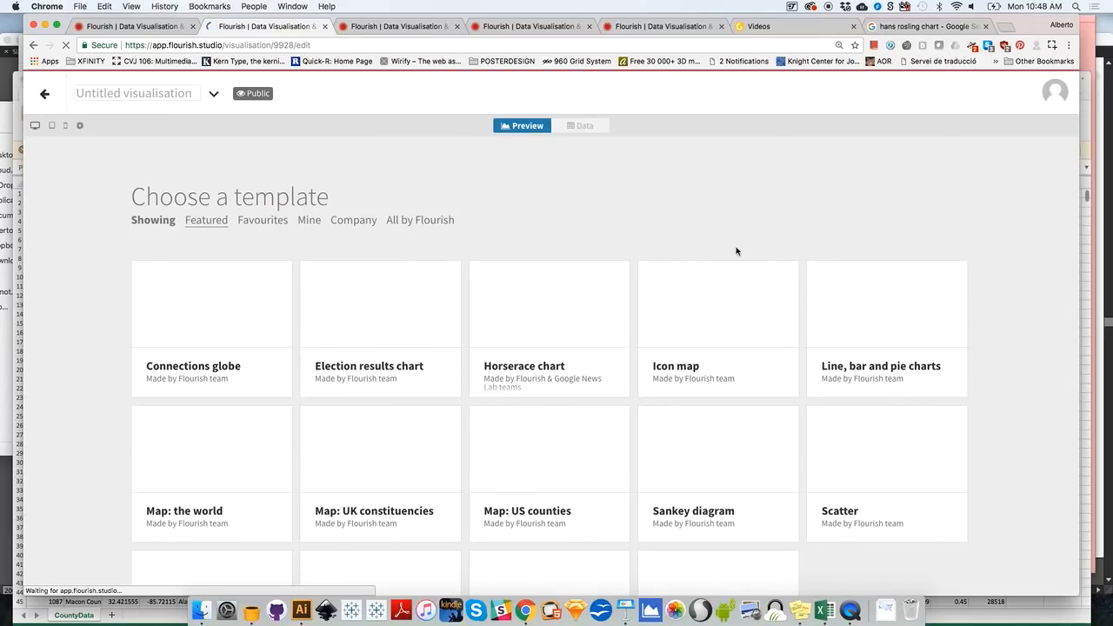
pyautogui.moveTo(936, 233)
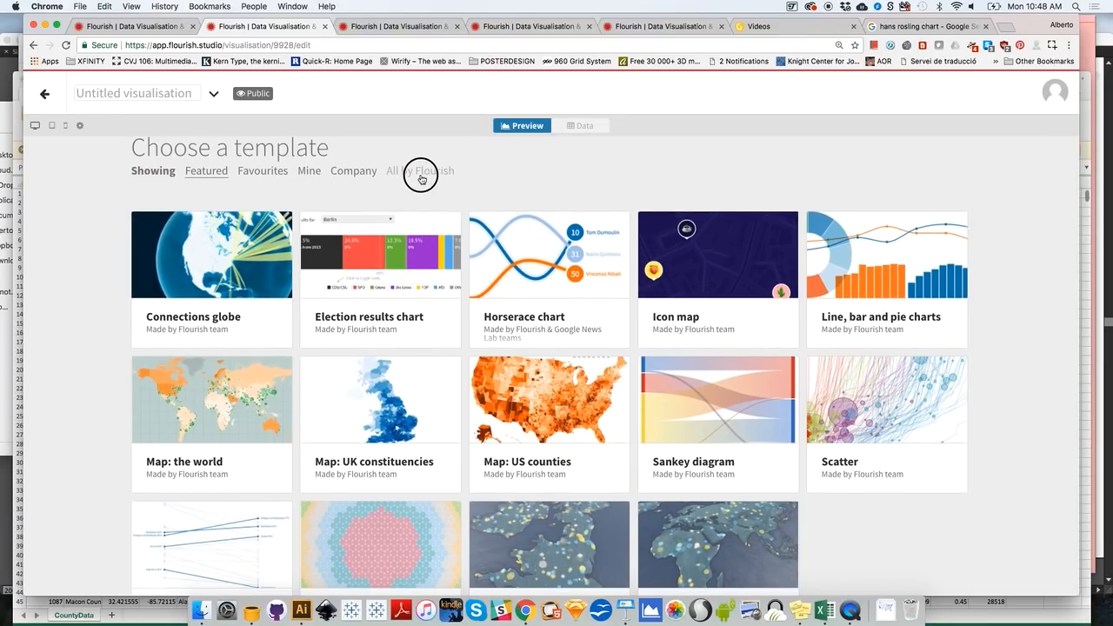
pyautogui.click(421, 171)
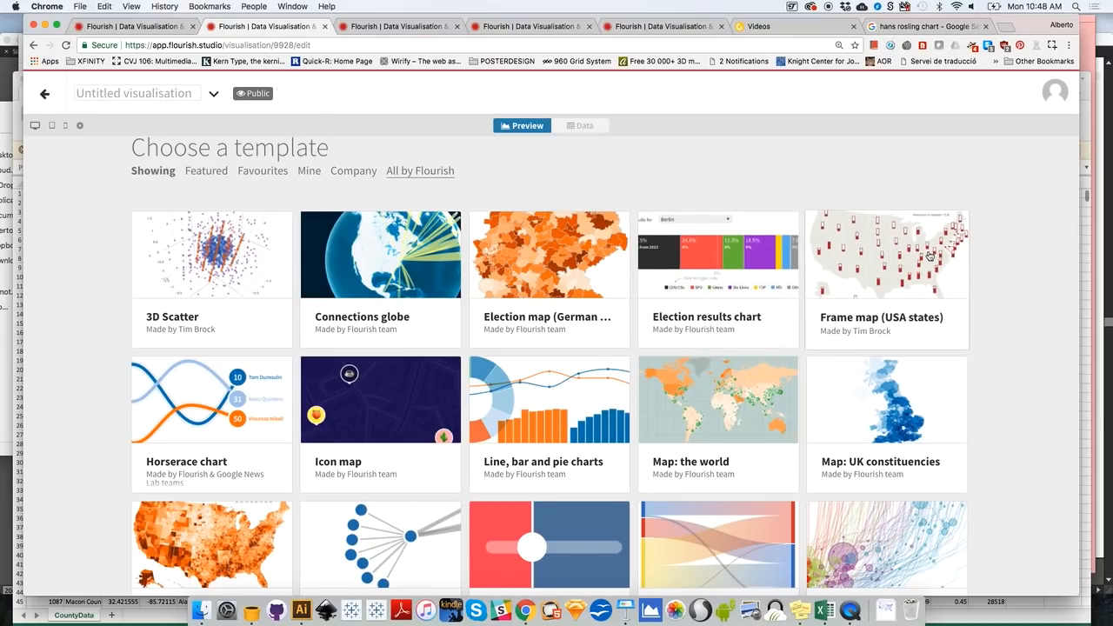
pyautogui.scroll(-3)
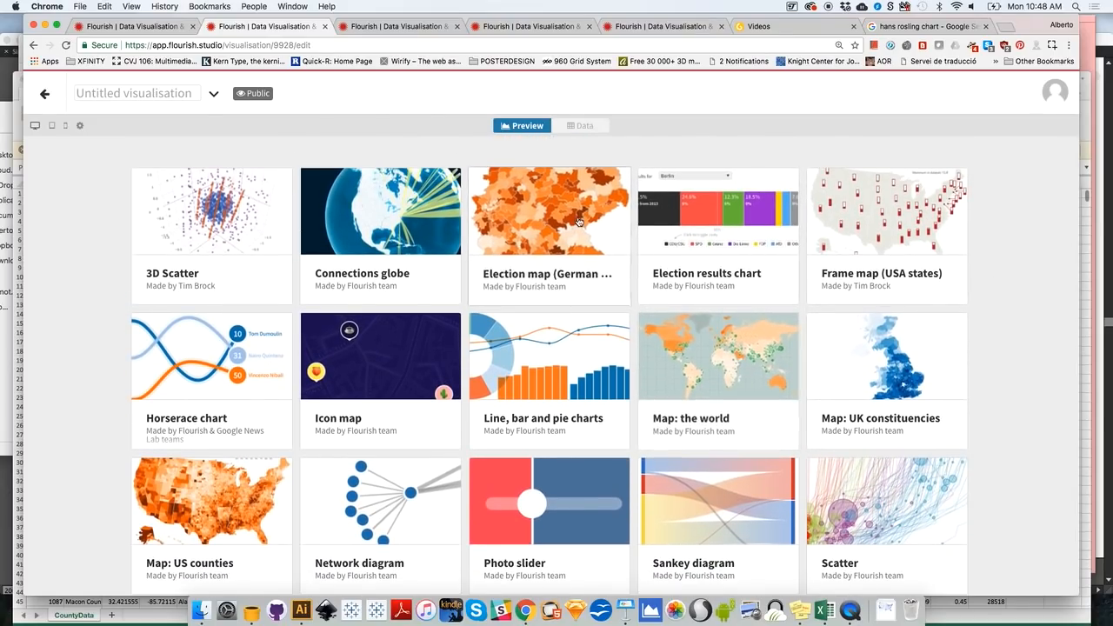
pyautogui.scroll(-3)
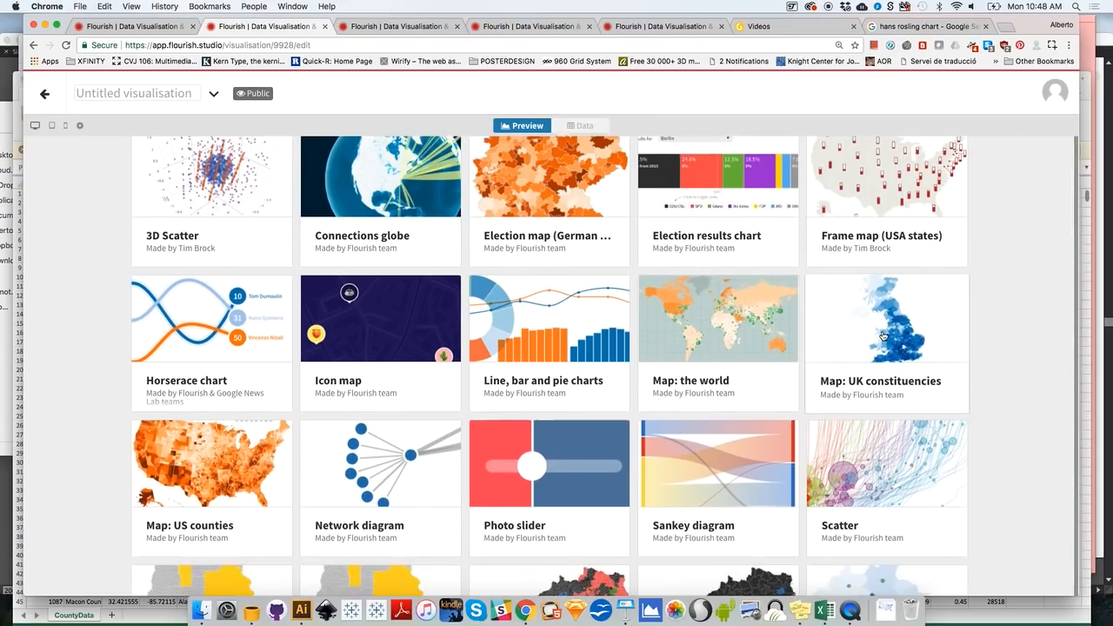
pyautogui.scroll(-3)
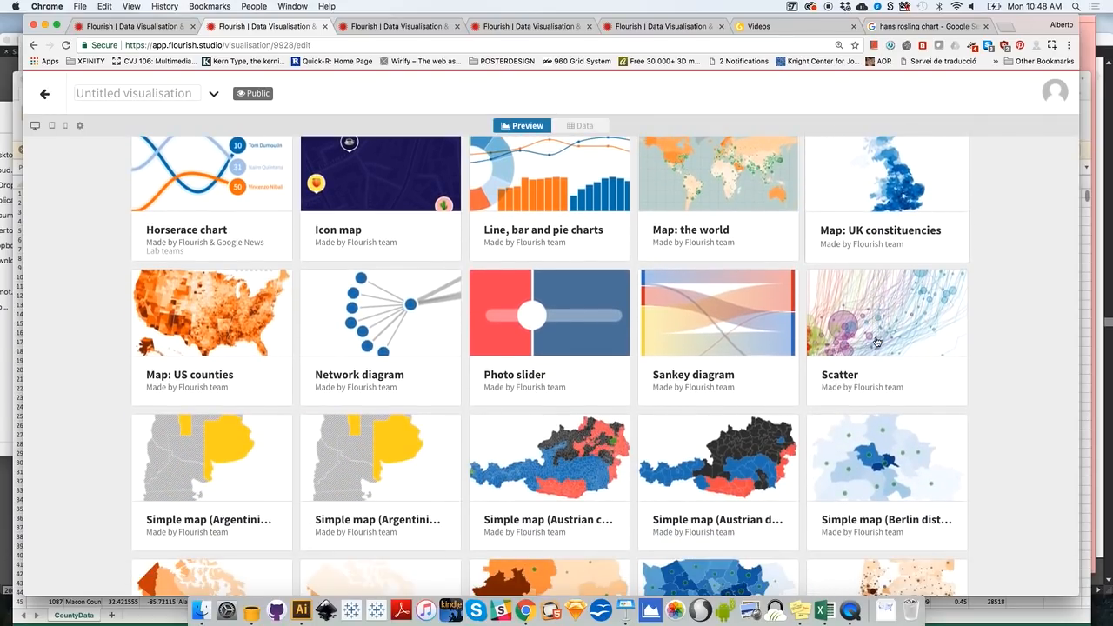
pyautogui.scroll(-3)
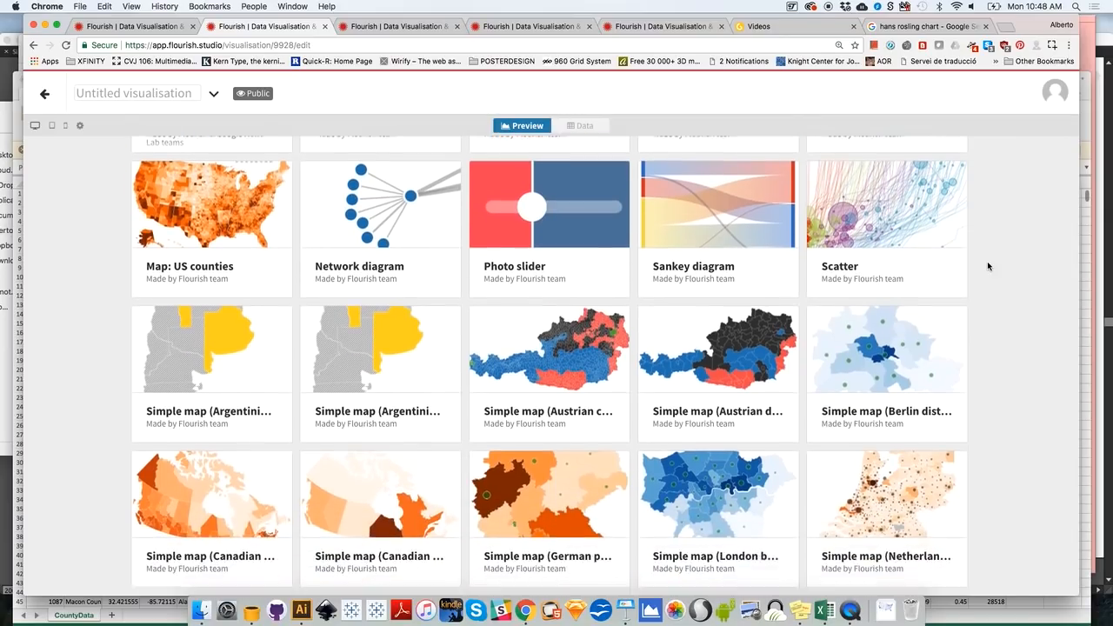
pyautogui.scroll(-3)
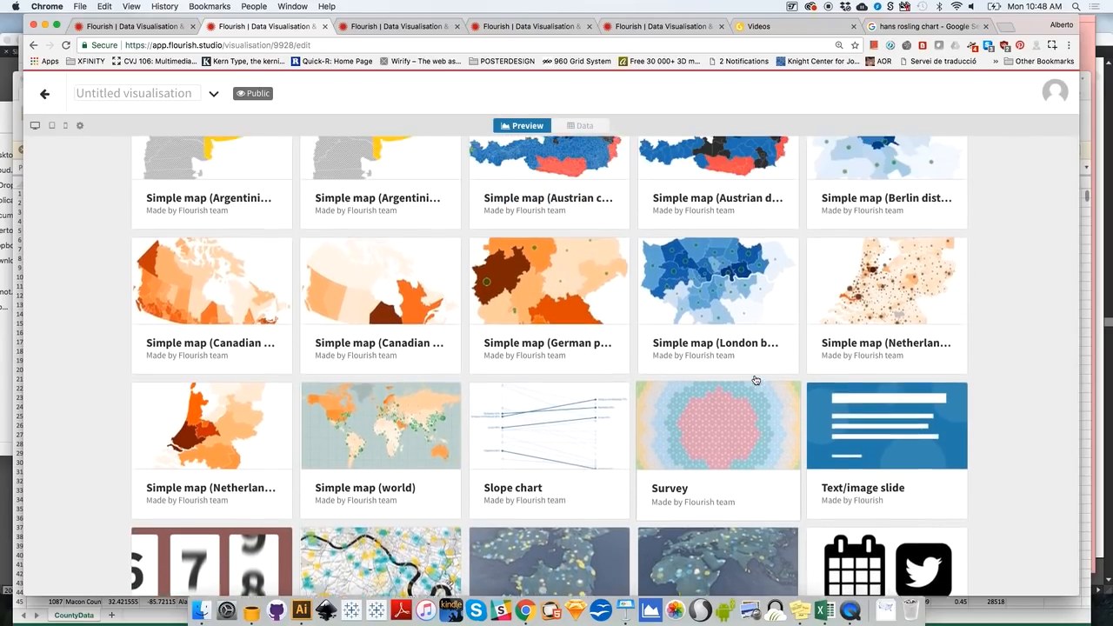
pyautogui.scroll(3)
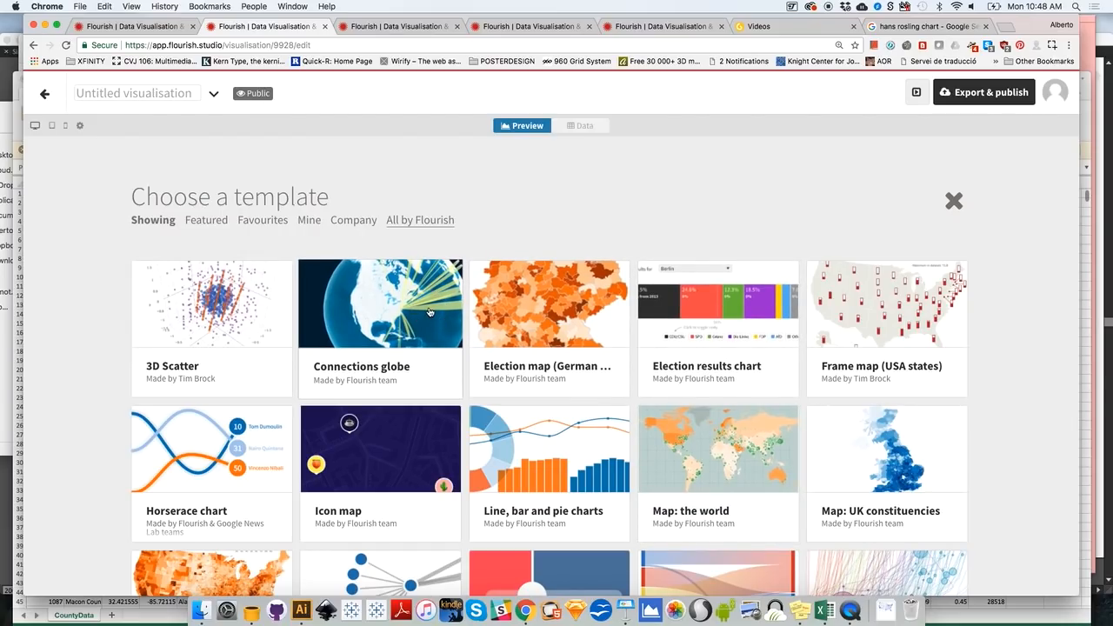
# - Choose the Connections globe template and let its trading-partners preview load
pyautogui.click(379, 302)
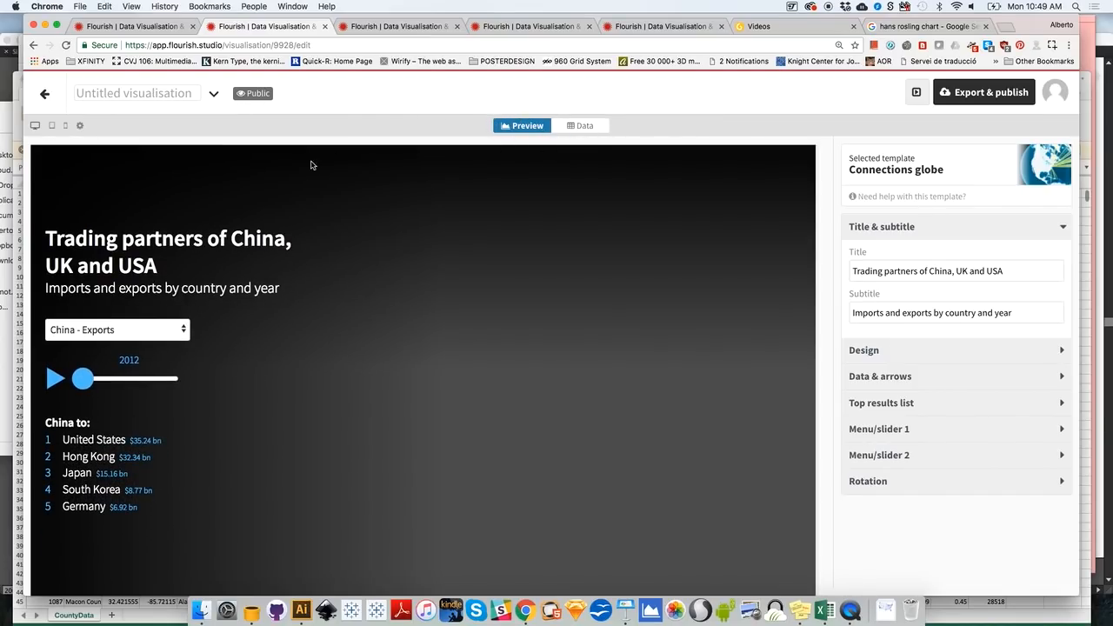
pyautogui.moveTo(107, 236)
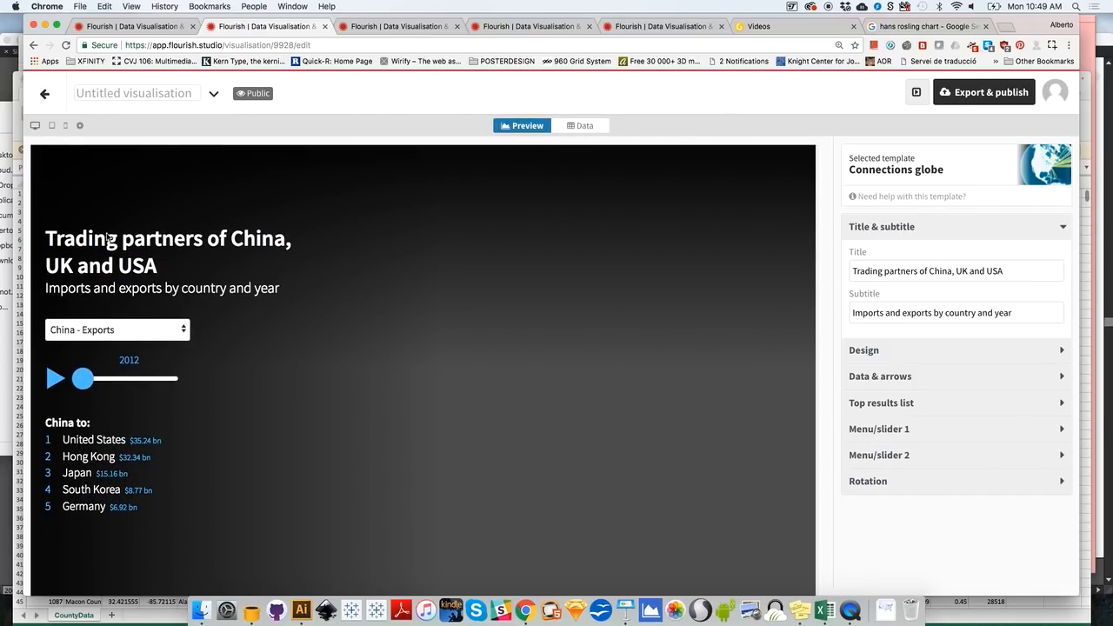
pyautogui.moveTo(125, 275)
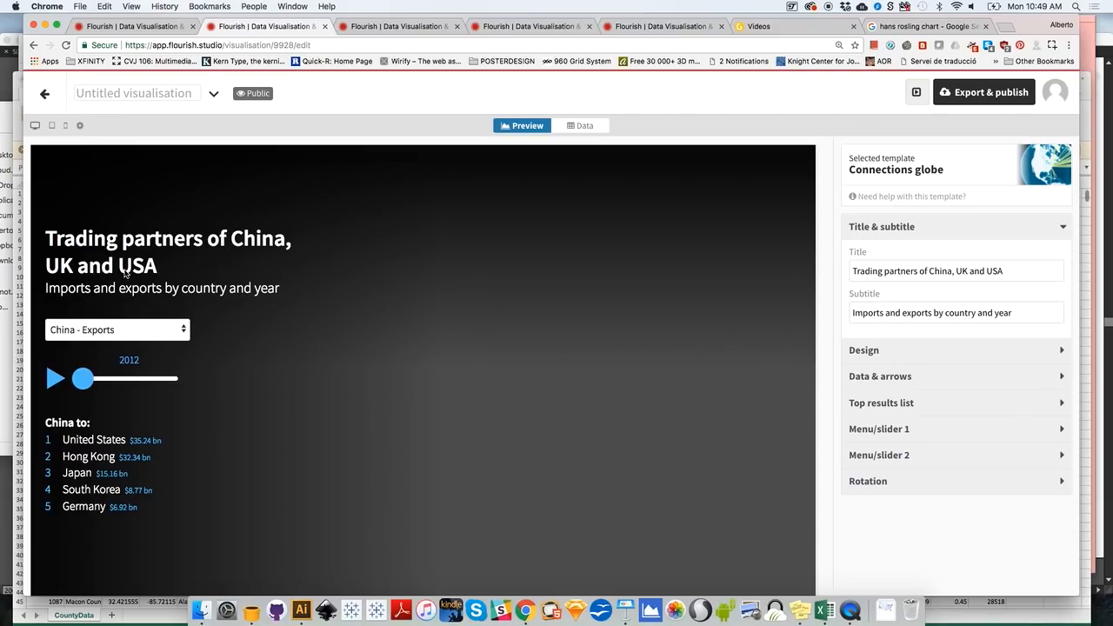
pyautogui.moveTo(455, 459)
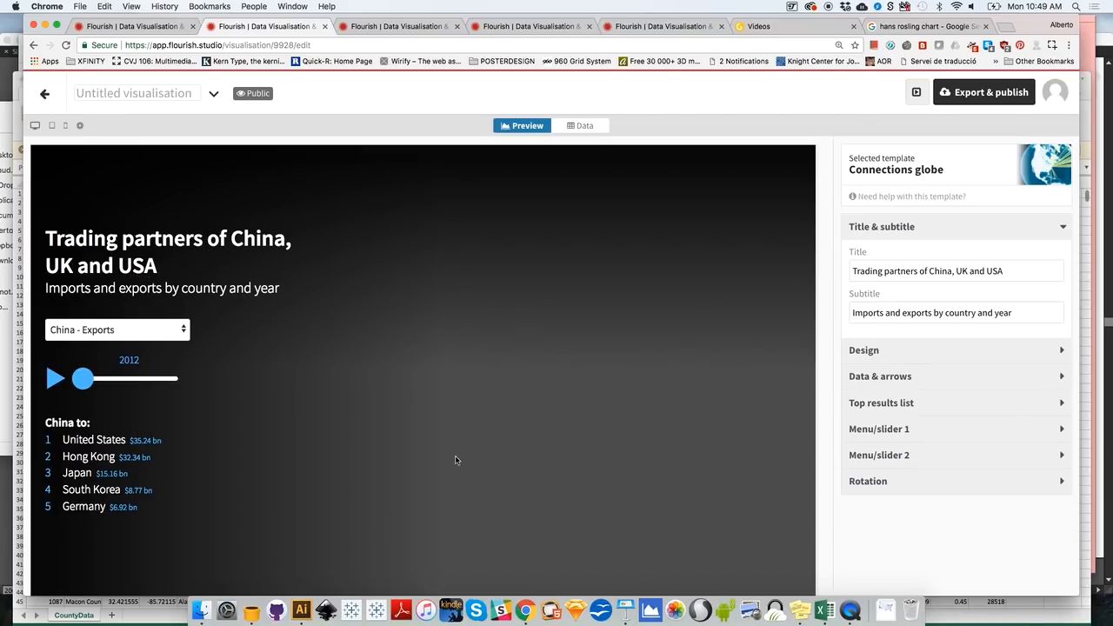
pyautogui.moveTo(82, 379)
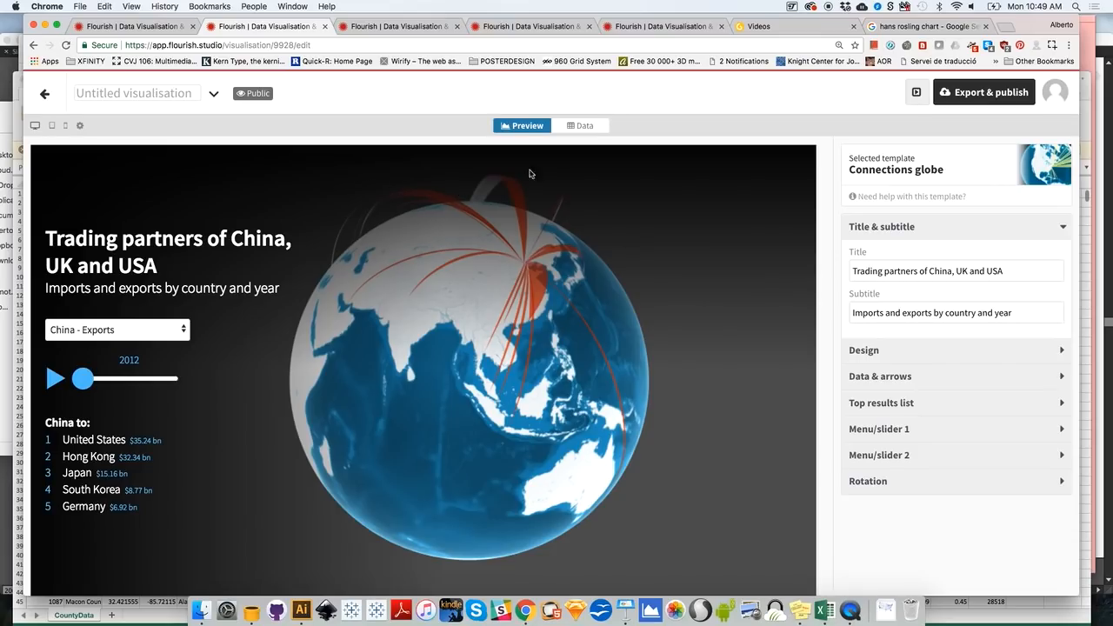
pyautogui.moveTo(585, 125)
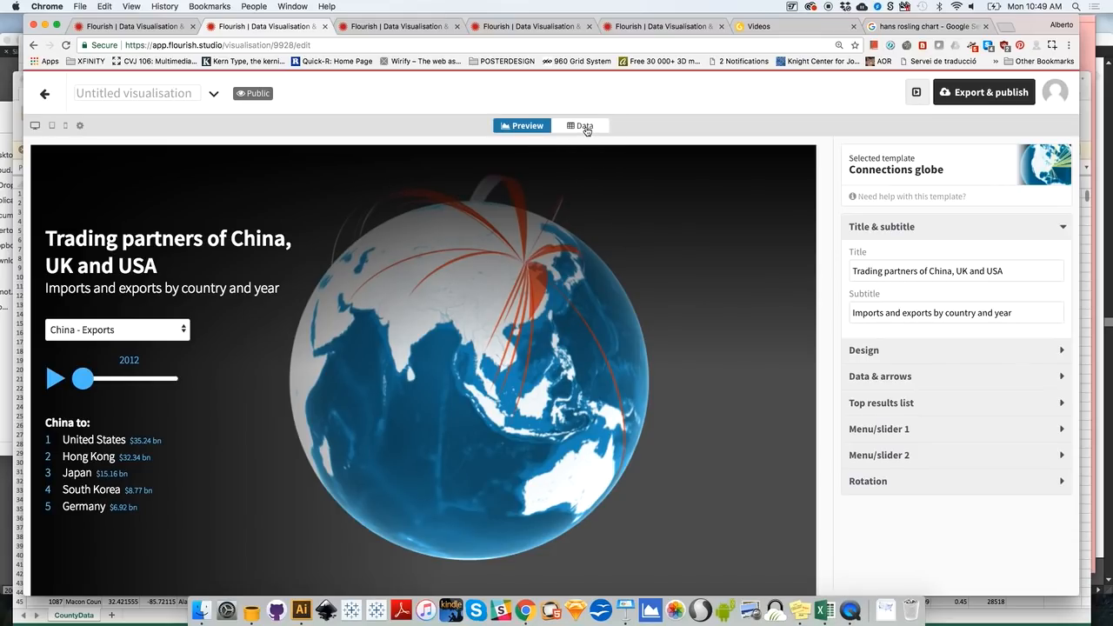
pyautogui.click(581, 125)
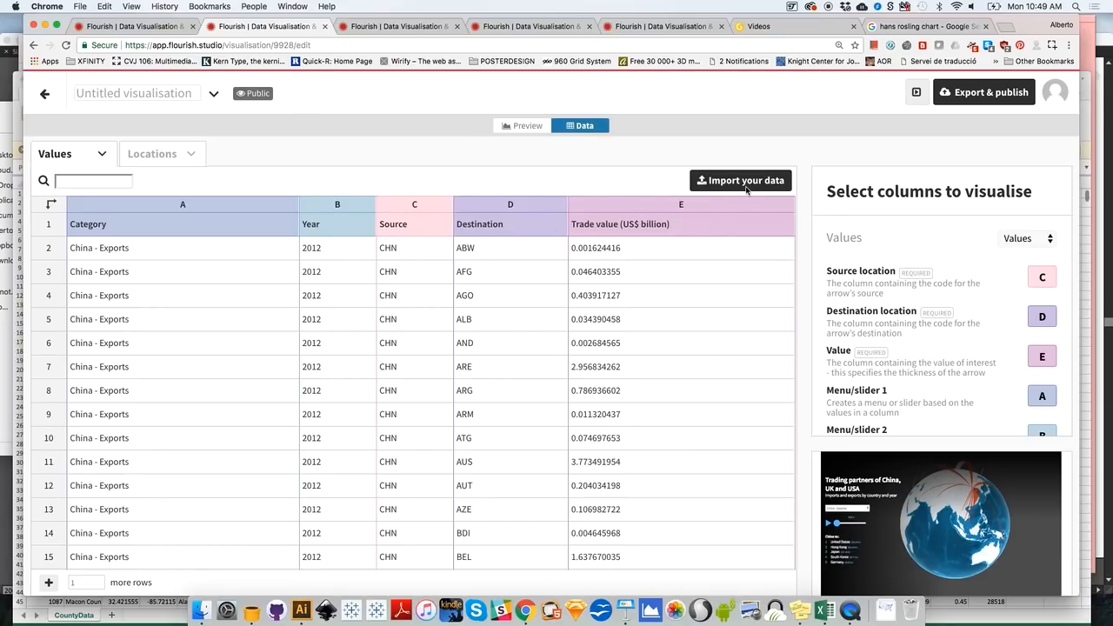
pyautogui.moveTo(435, 156)
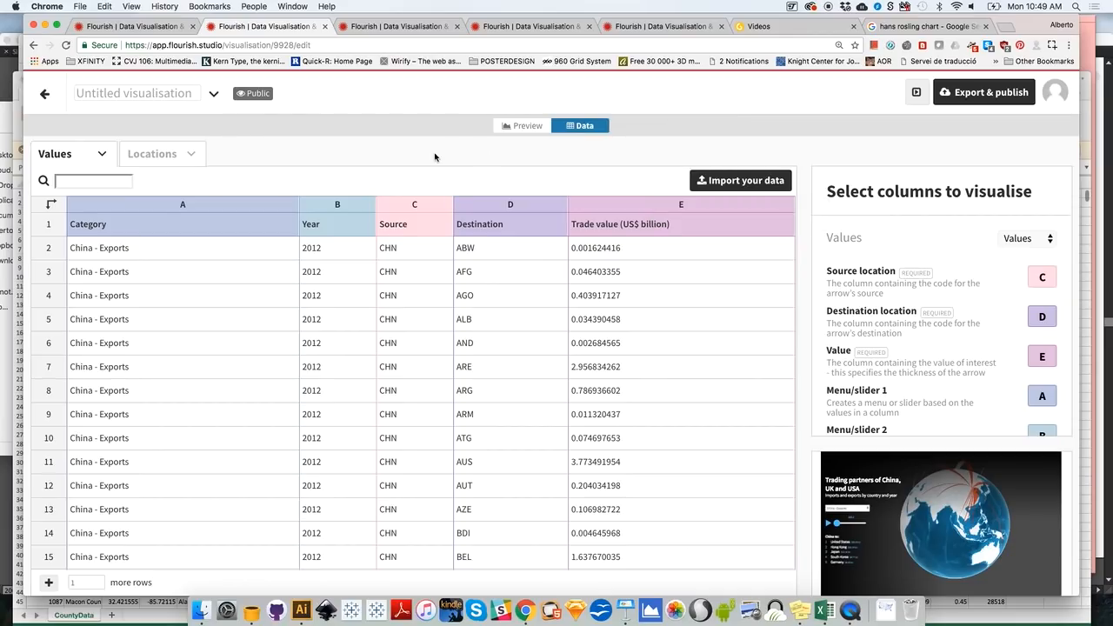
pyautogui.moveTo(338, 341)
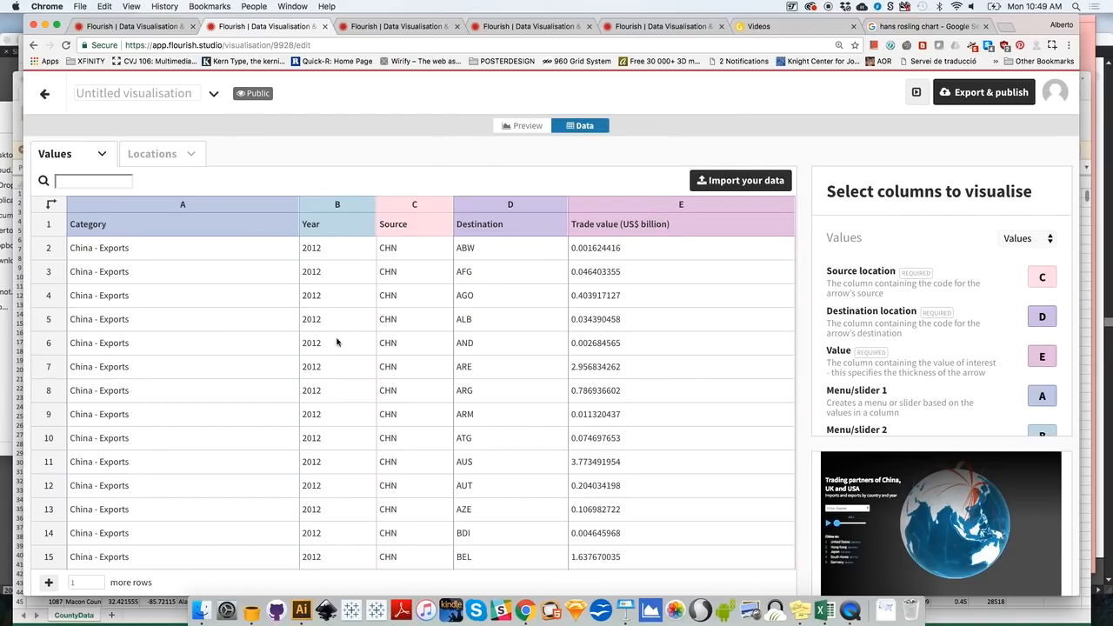
pyautogui.moveTo(341, 302)
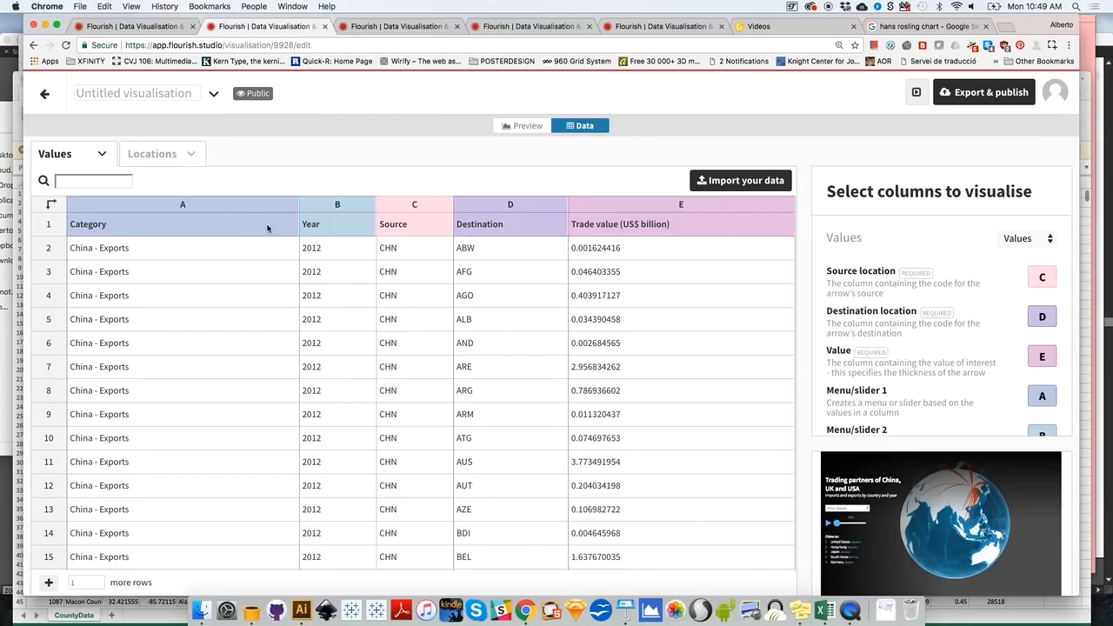
pyautogui.moveTo(120, 233)
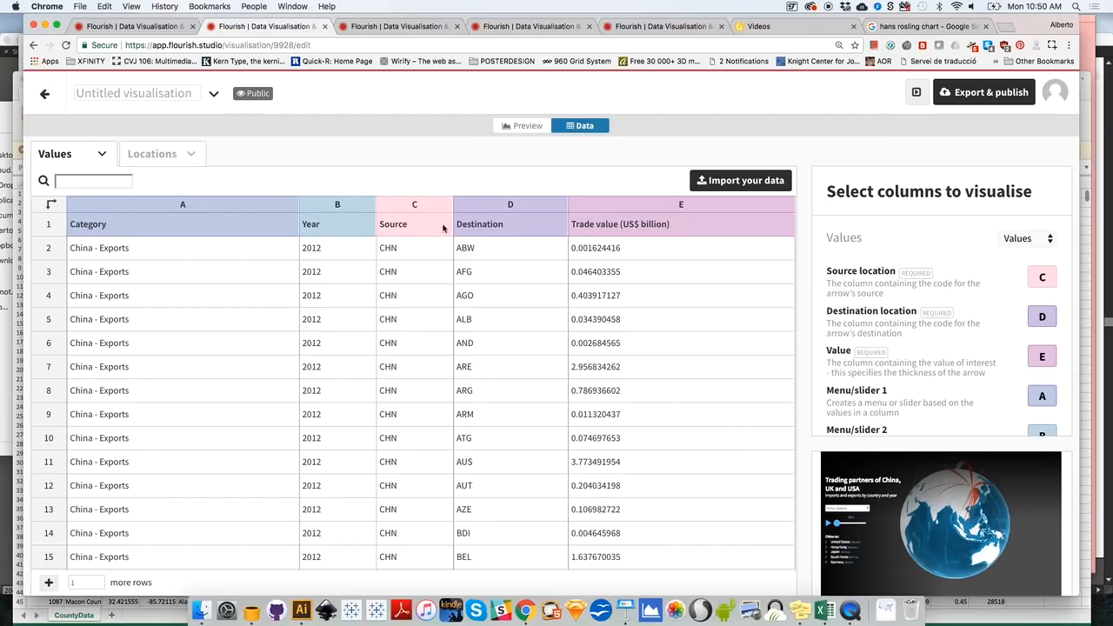
pyautogui.moveTo(616, 244)
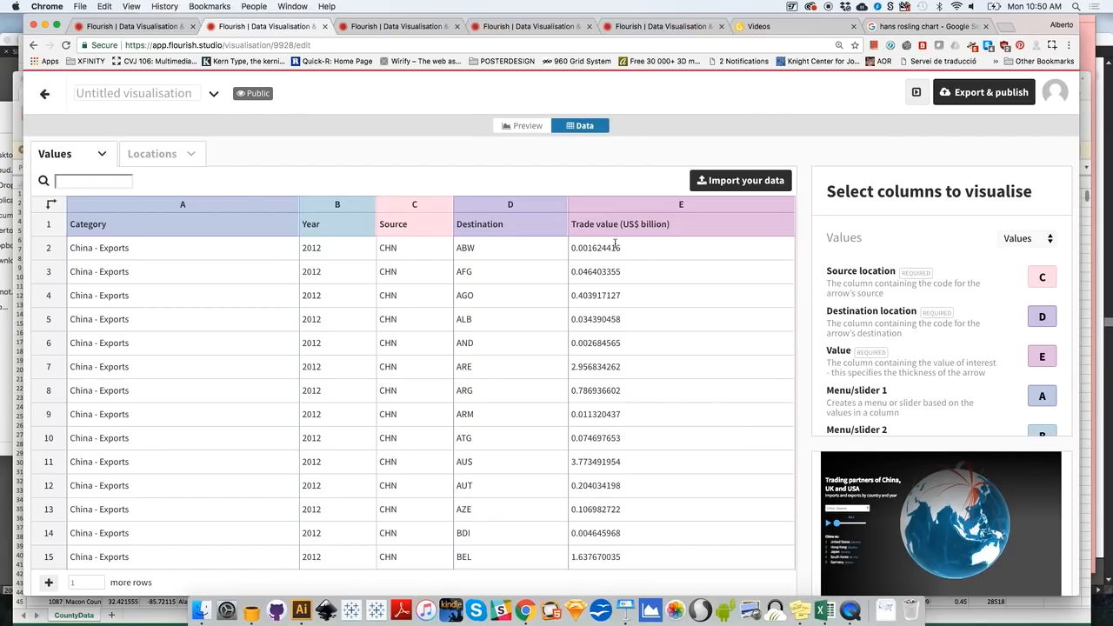
pyautogui.moveTo(581, 244)
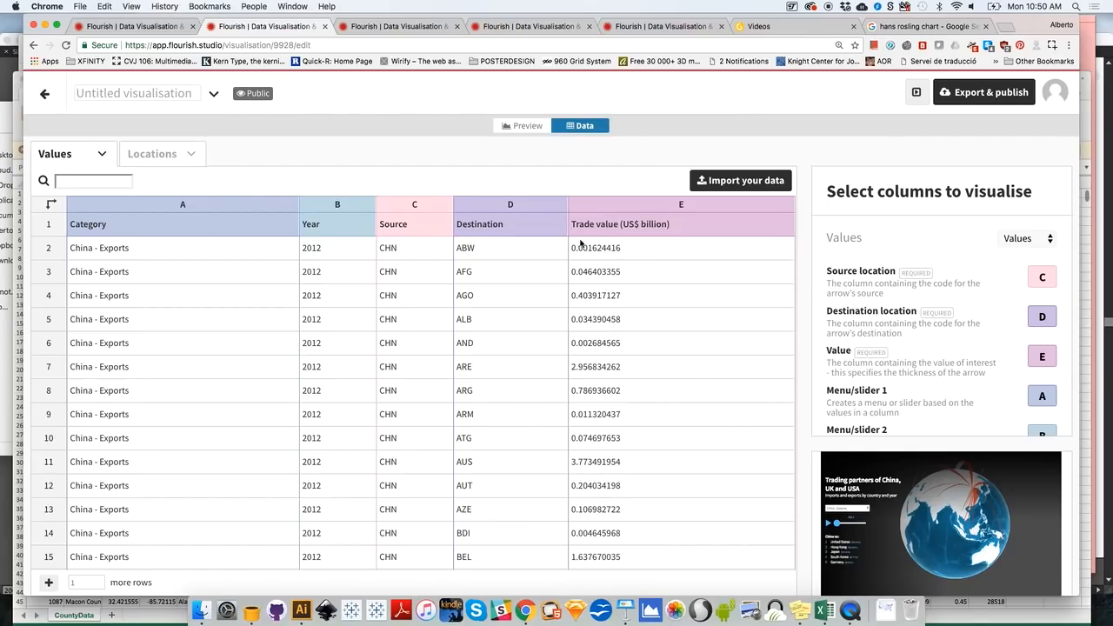
pyautogui.moveTo(680, 235)
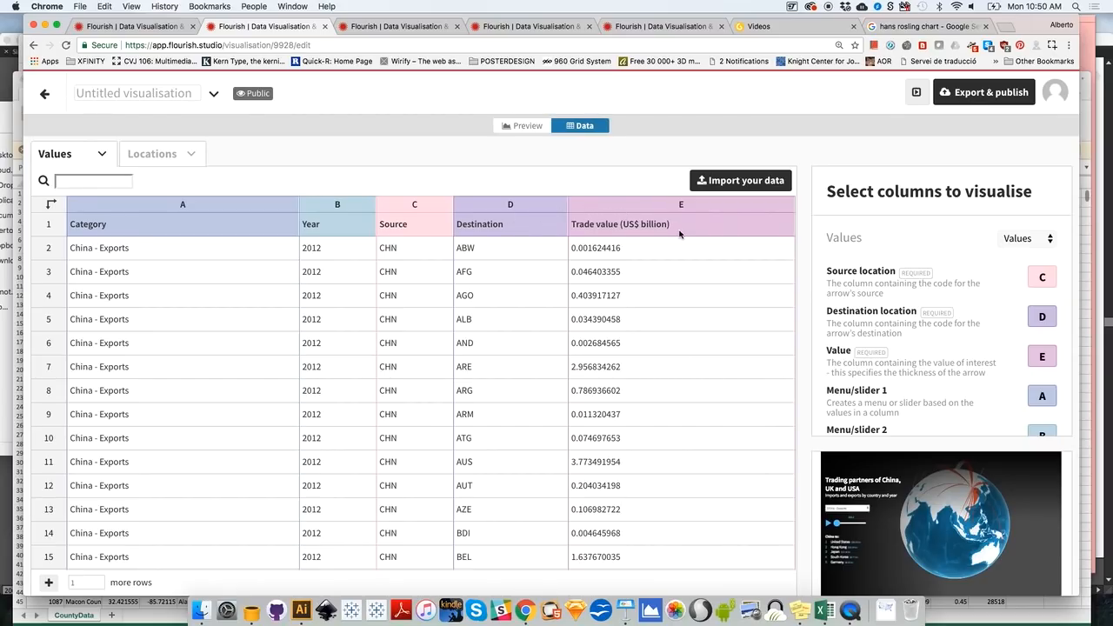
# - Switch to the rendered globe Preview, then go back to the projects overview
pyautogui.click(522, 125)
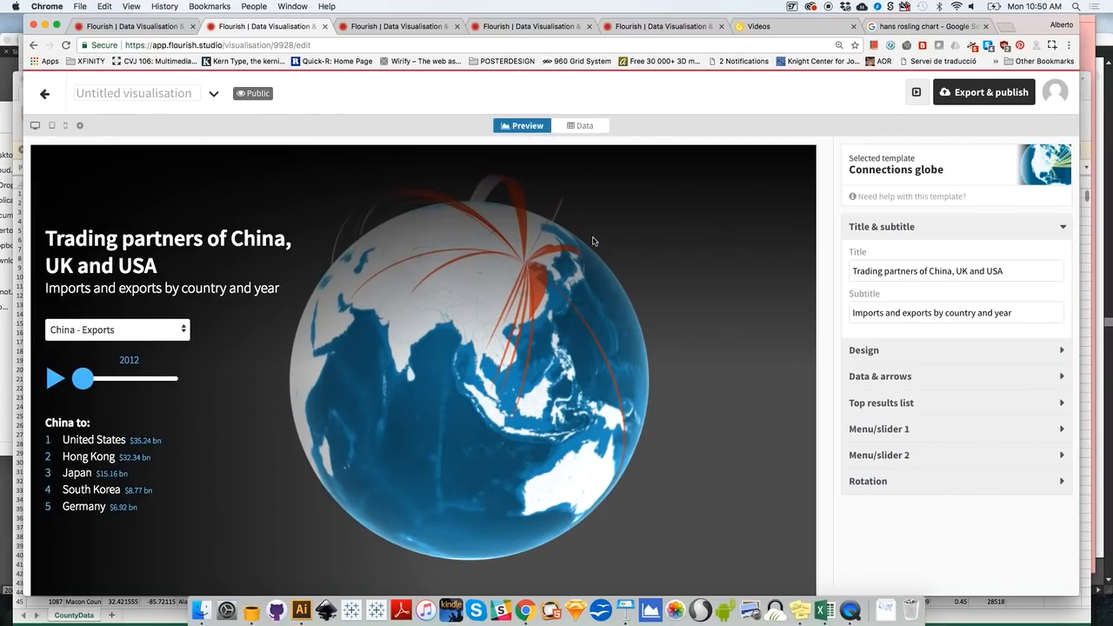
pyautogui.moveTo(656, 284)
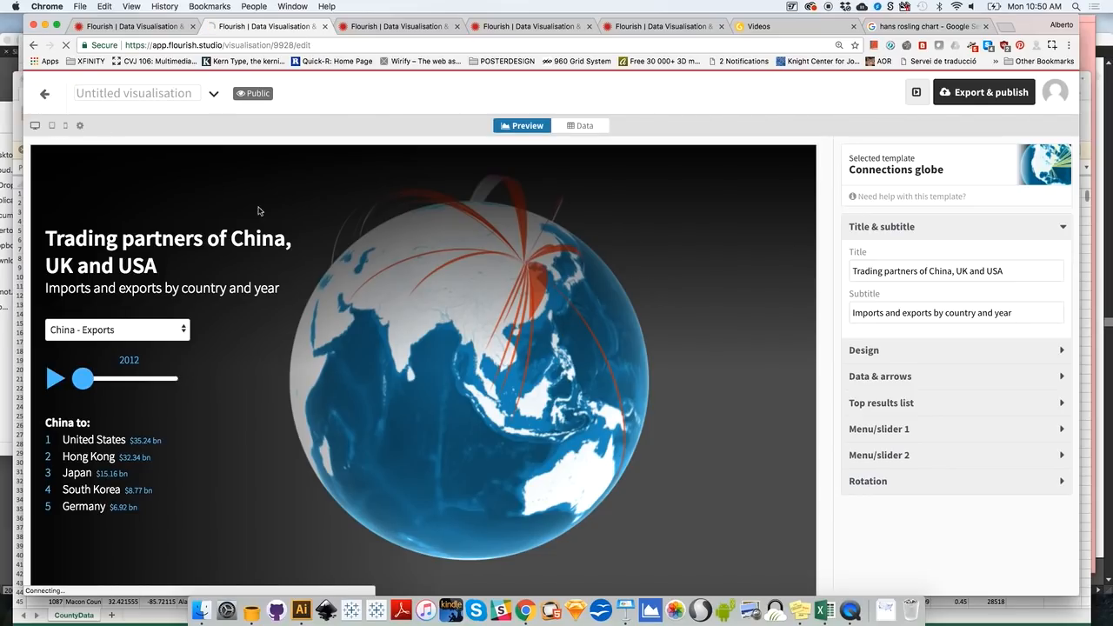
pyautogui.moveTo(658, 315)
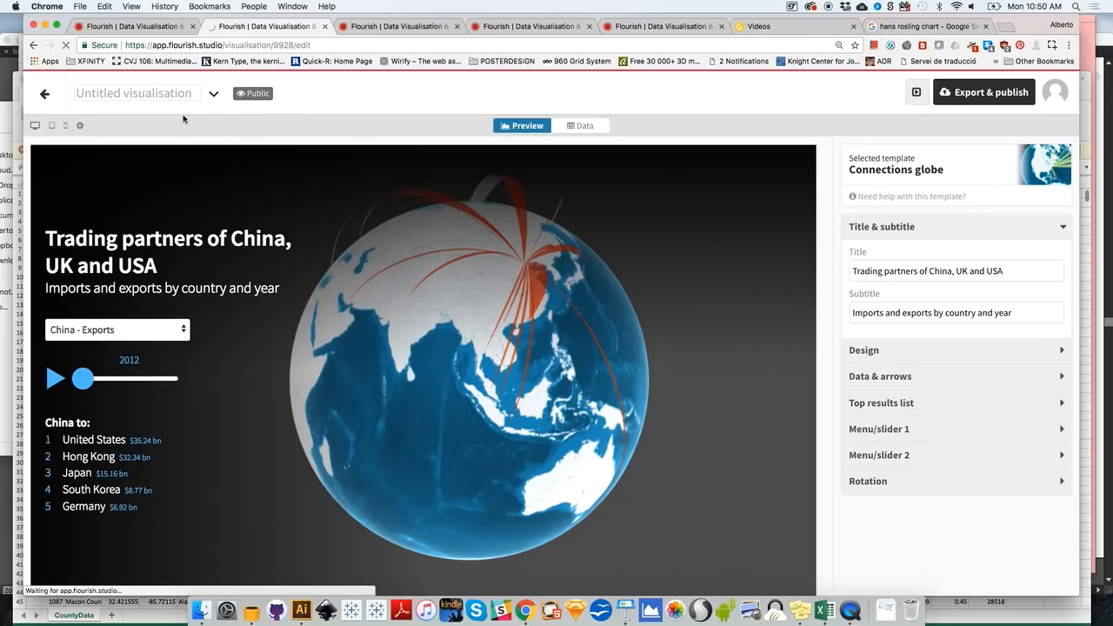
pyautogui.click(46, 94)
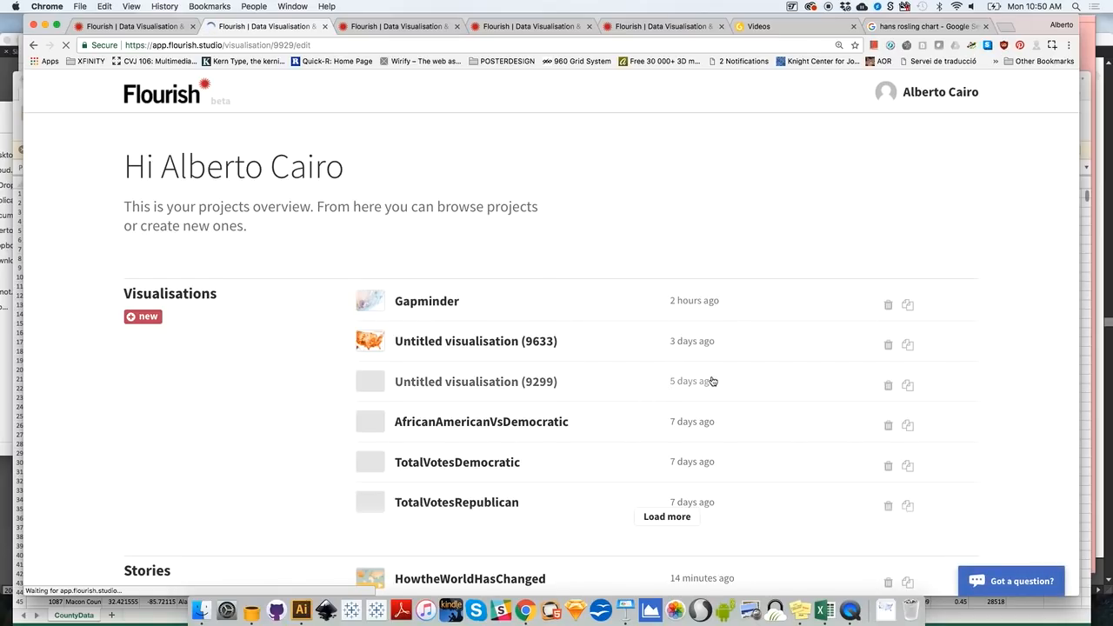
# - Create a new visualisation from the projects page, landing on the featured template gallery
pyautogui.click(143, 317)
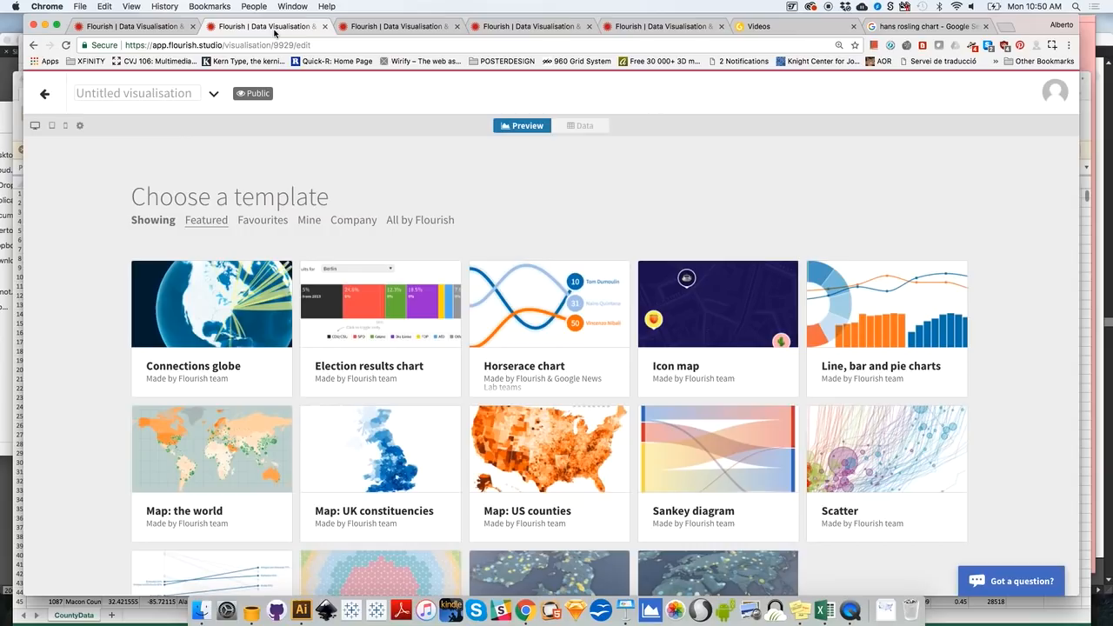
pyautogui.moveTo(998, 336)
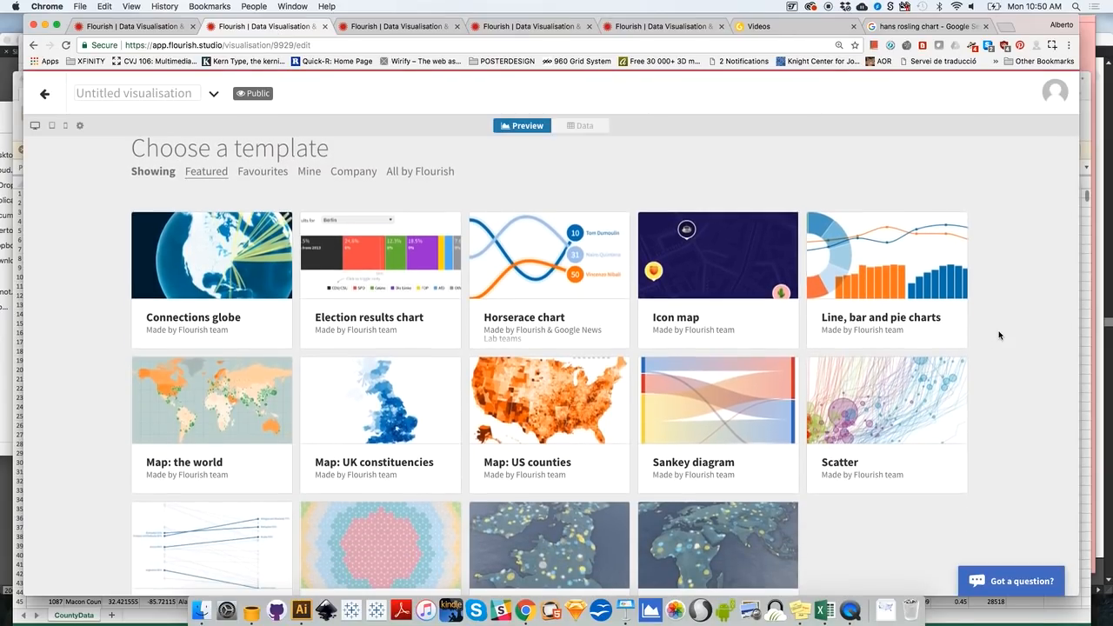
pyautogui.scroll(3)
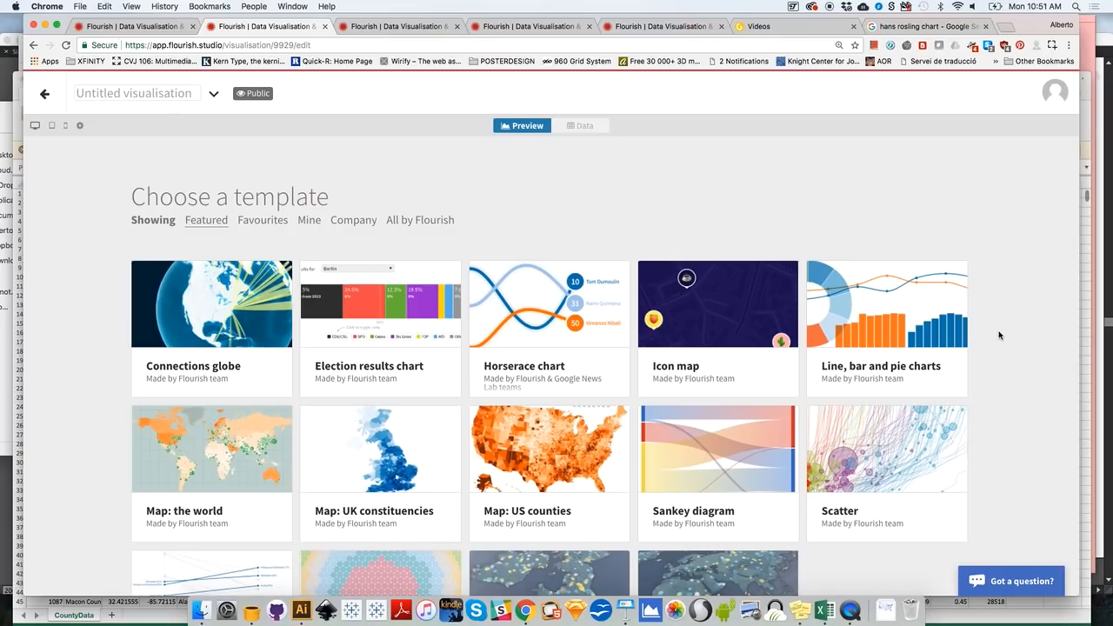
pyautogui.moveTo(730, 167)
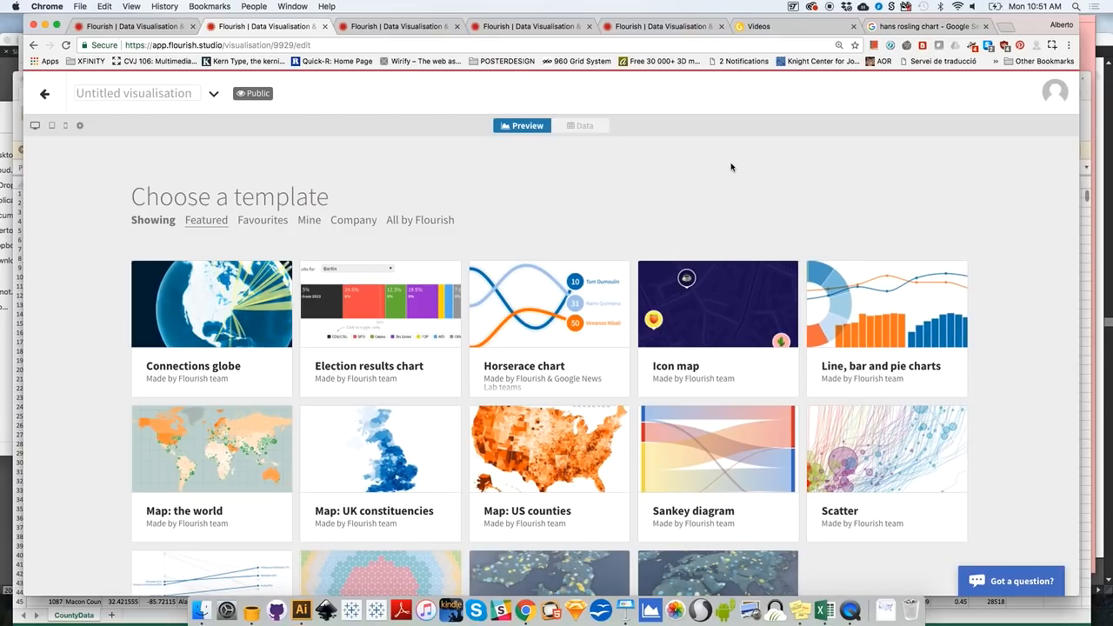
pyautogui.moveTo(292, 219)
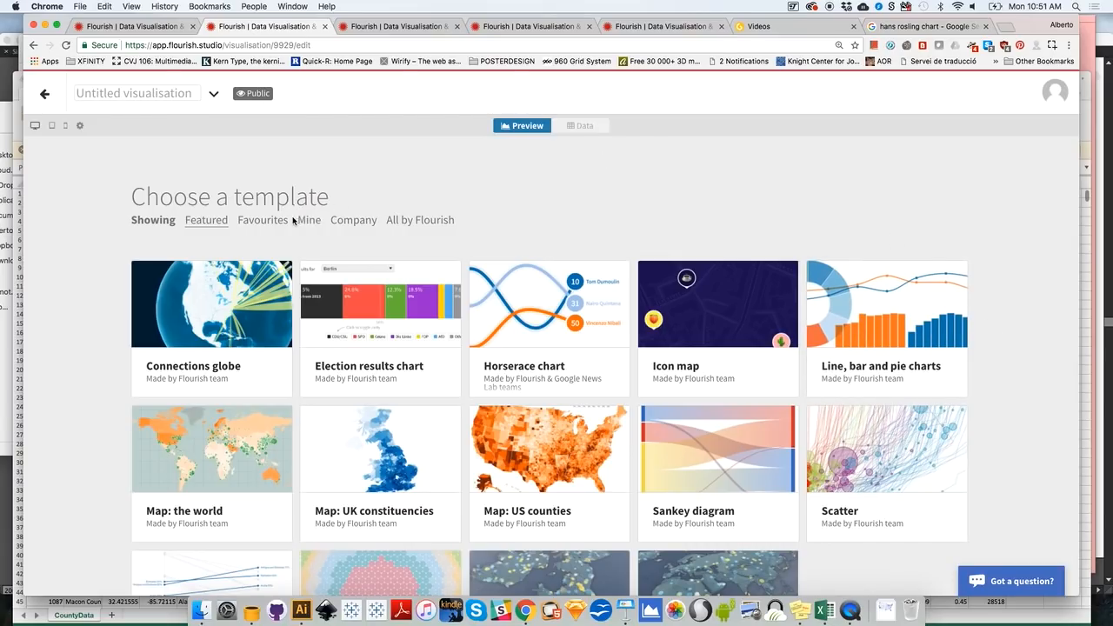
# - Switch the template chooser to the empty Mine tab
pyautogui.click(310, 219)
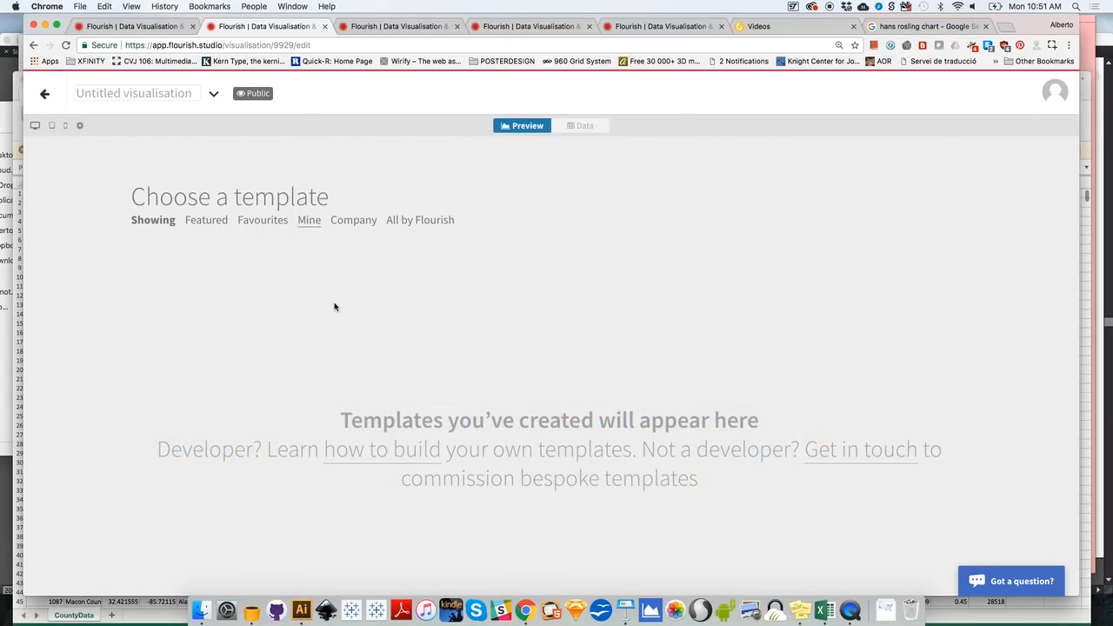
pyautogui.moveTo(369, 466)
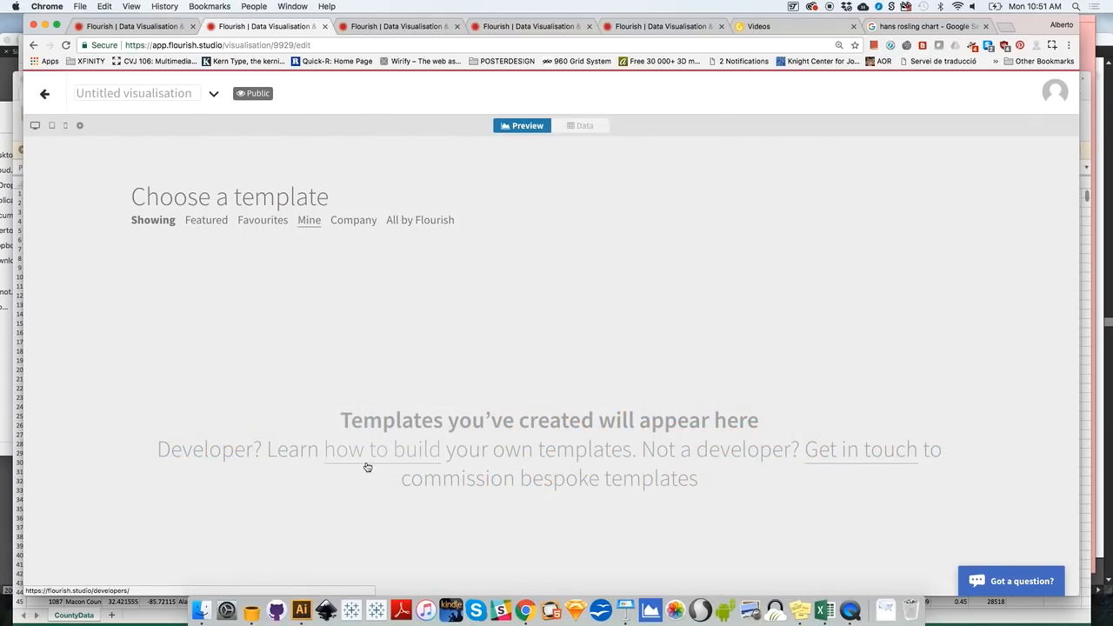
pyautogui.moveTo(397, 459)
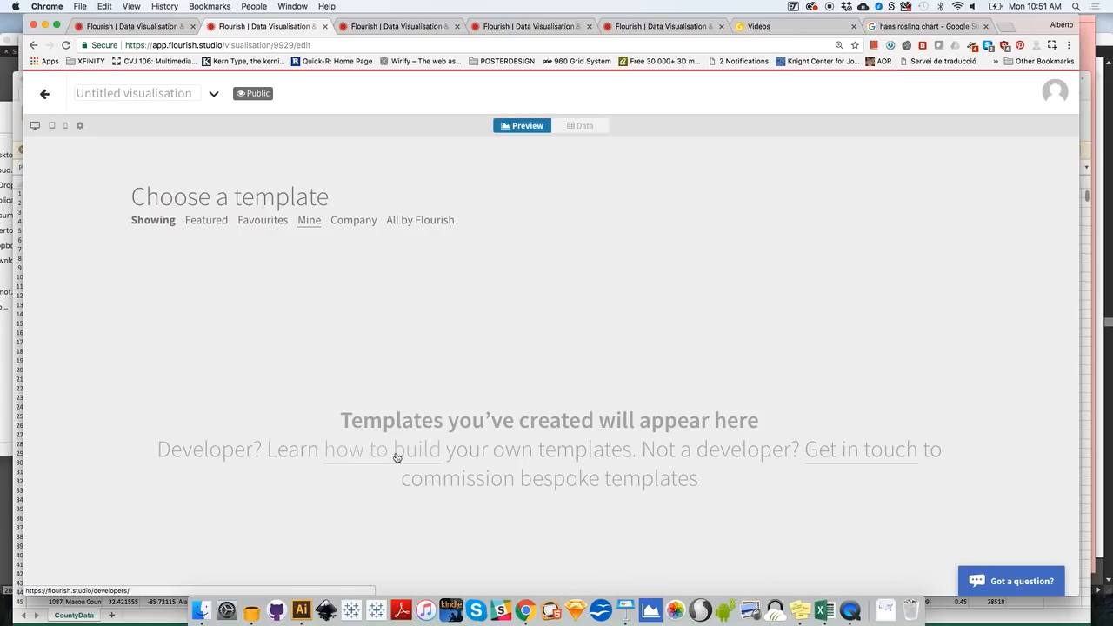
pyautogui.moveTo(480, 452)
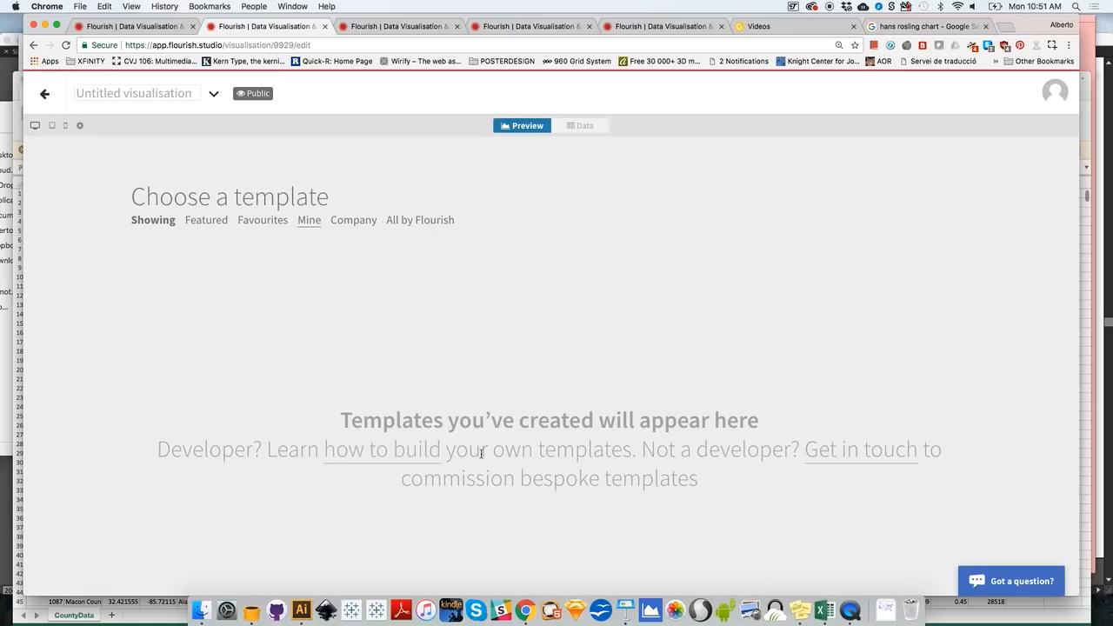
pyautogui.moveTo(450, 397)
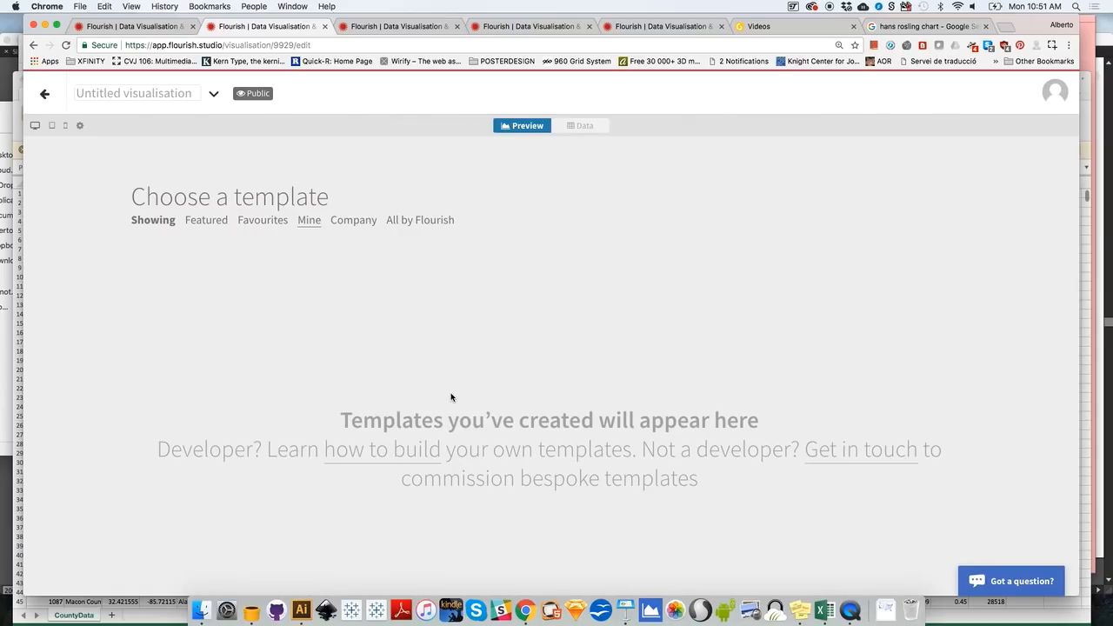
pyautogui.moveTo(497, 344)
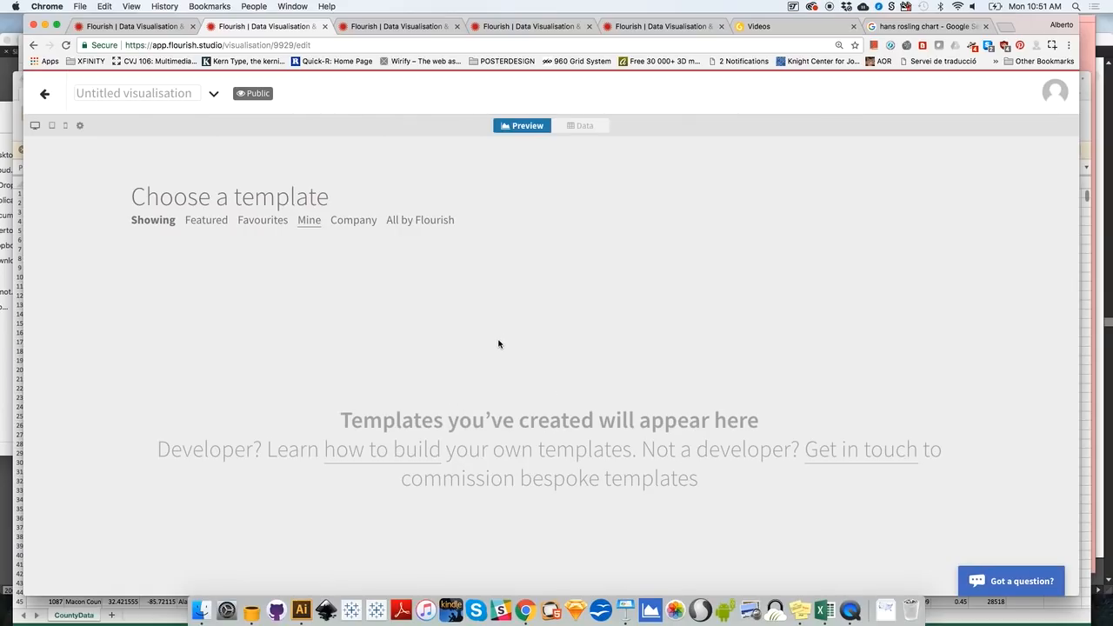
# - Return to the Featured templates and scroll through them
pyautogui.click(205, 219)
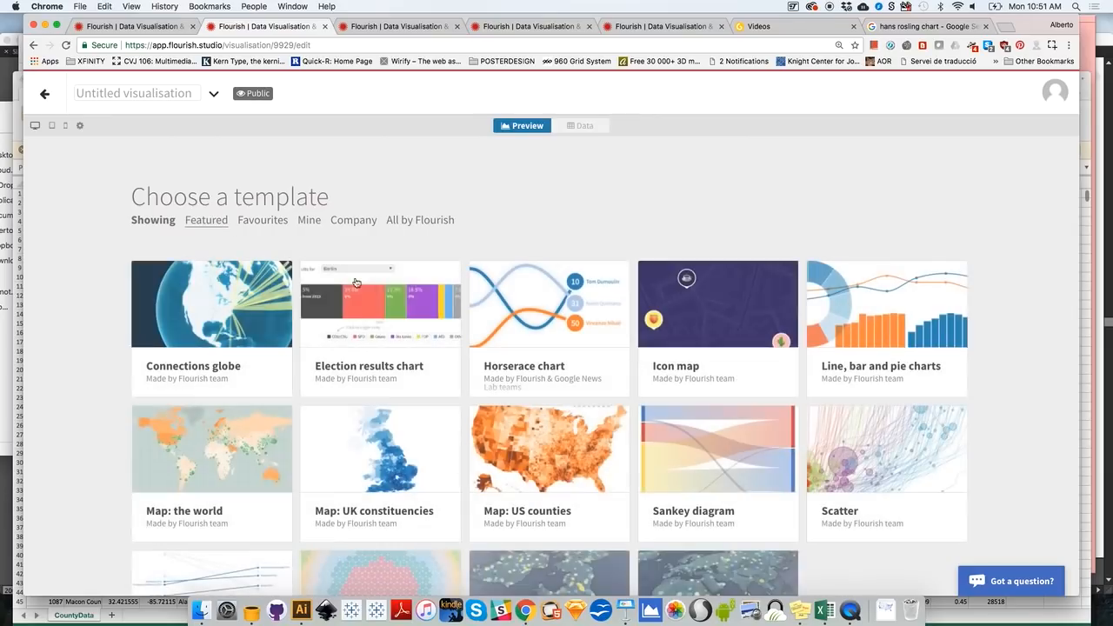
pyautogui.moveTo(1026, 299)
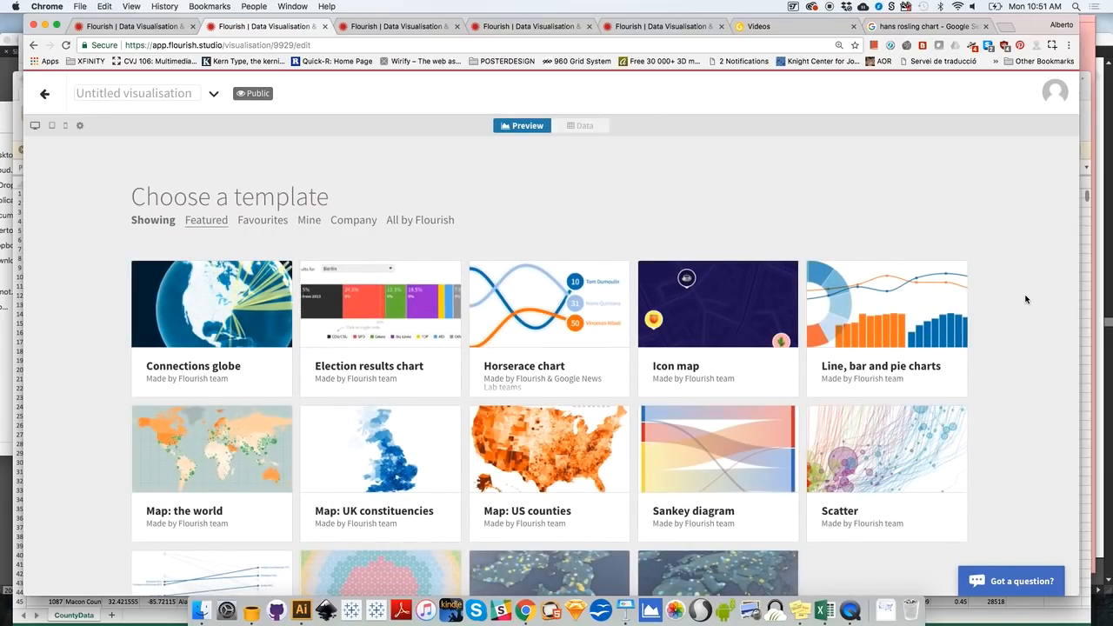
pyautogui.scroll(-3)
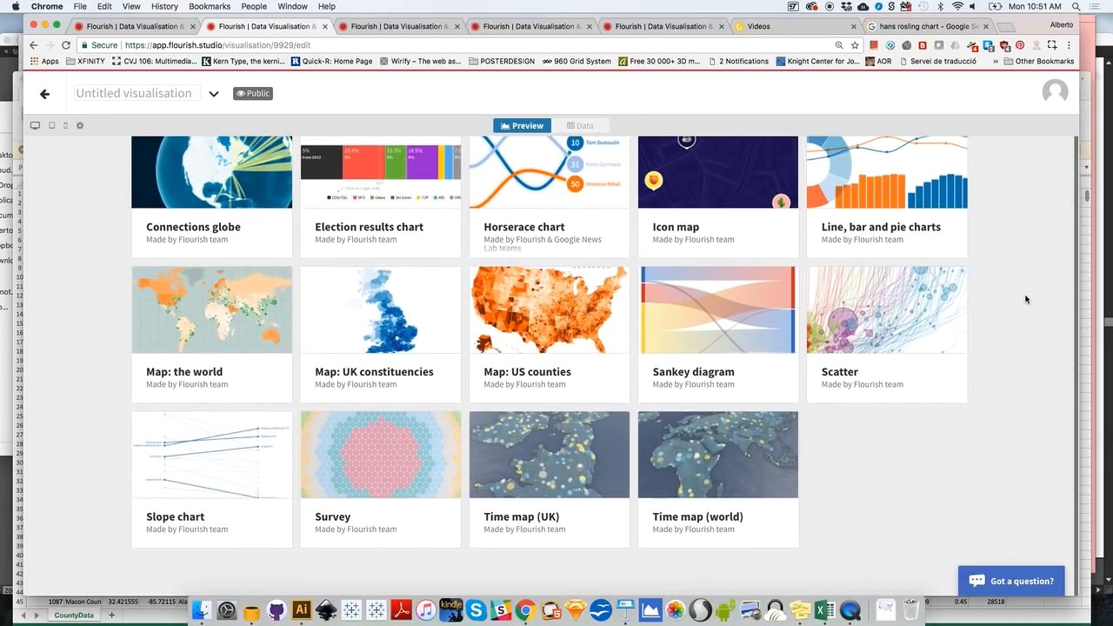
pyautogui.scroll(3)
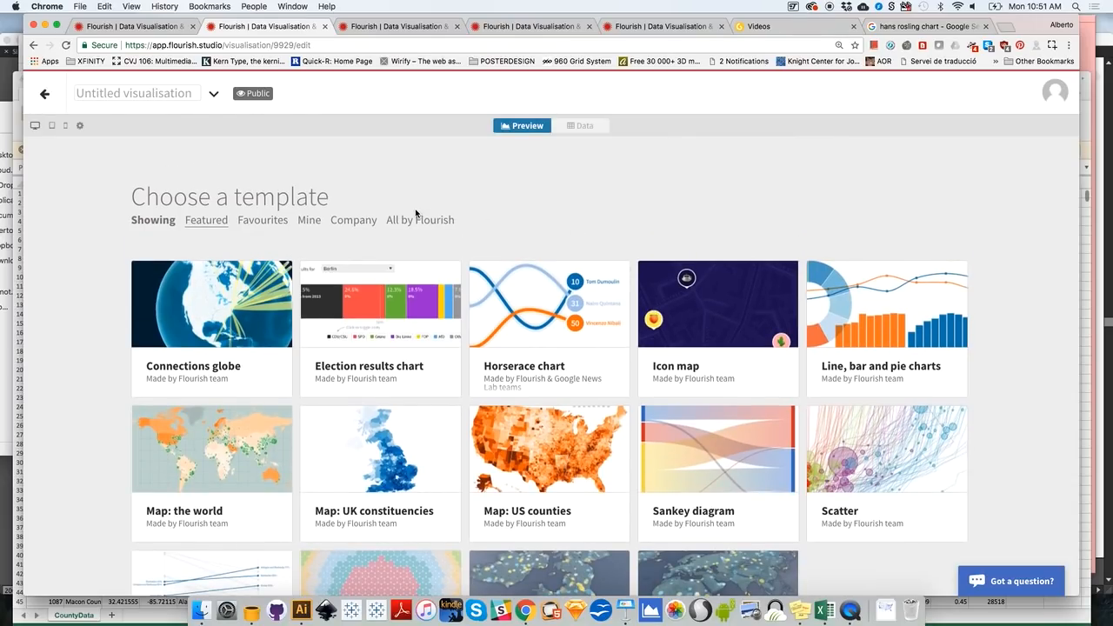
# - List every template in 'All by Flourish' and scroll through the gallery
pyautogui.click(421, 219)
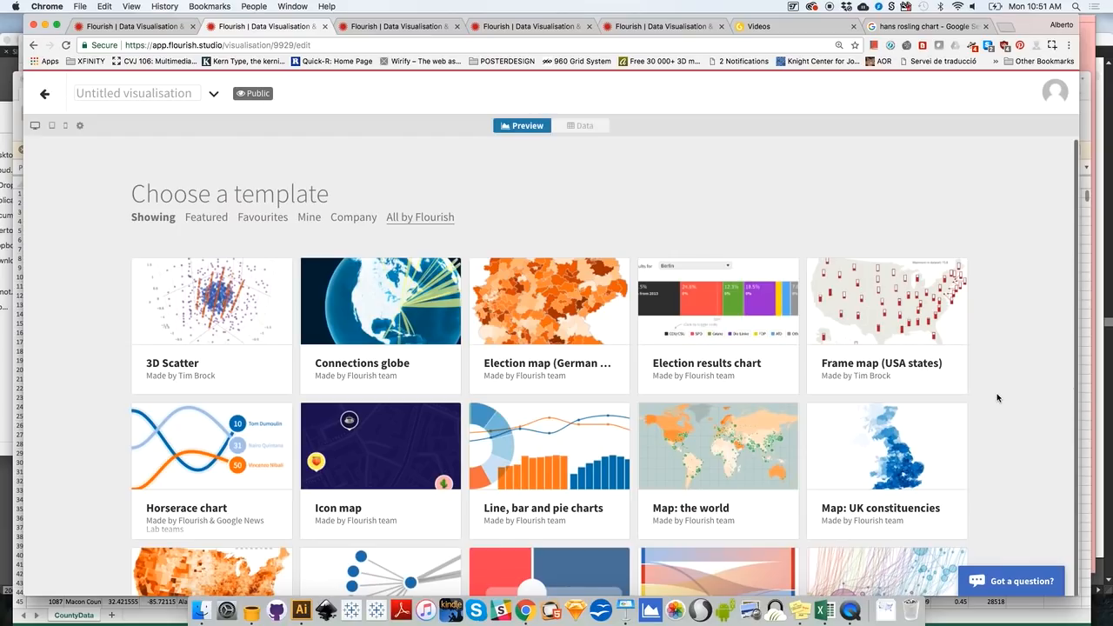
pyautogui.scroll(-3)
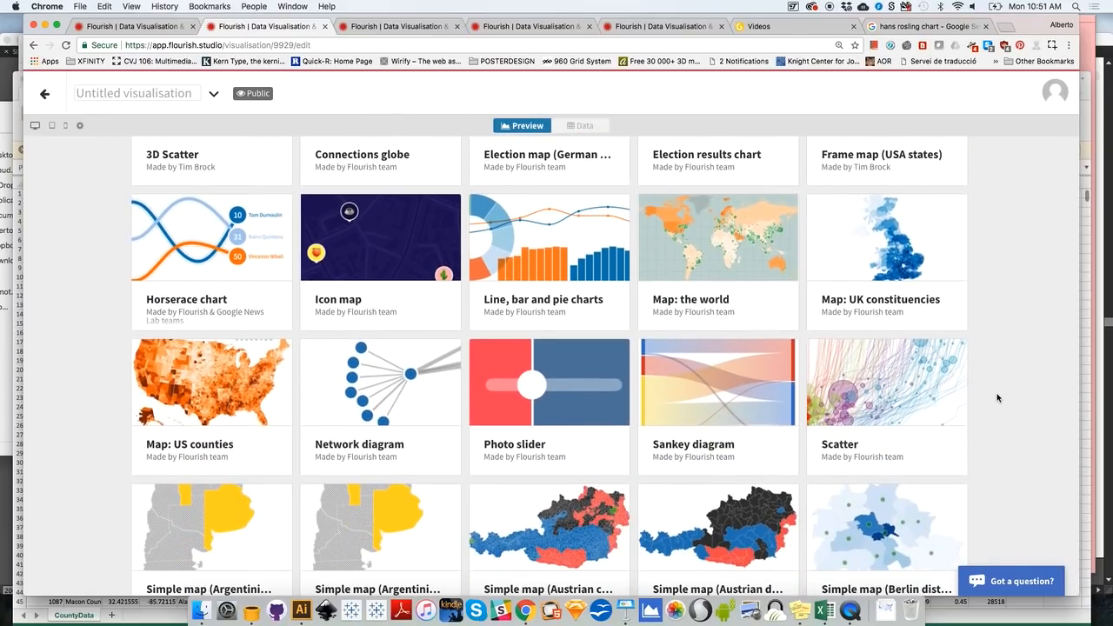
pyautogui.scroll(-3)
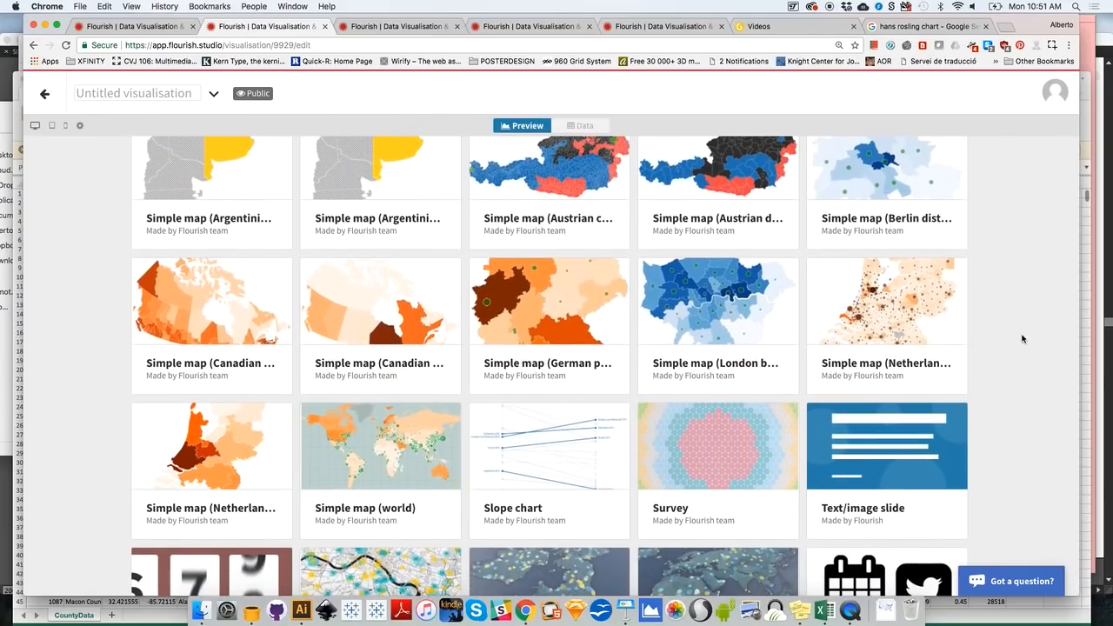
pyautogui.scroll(3)
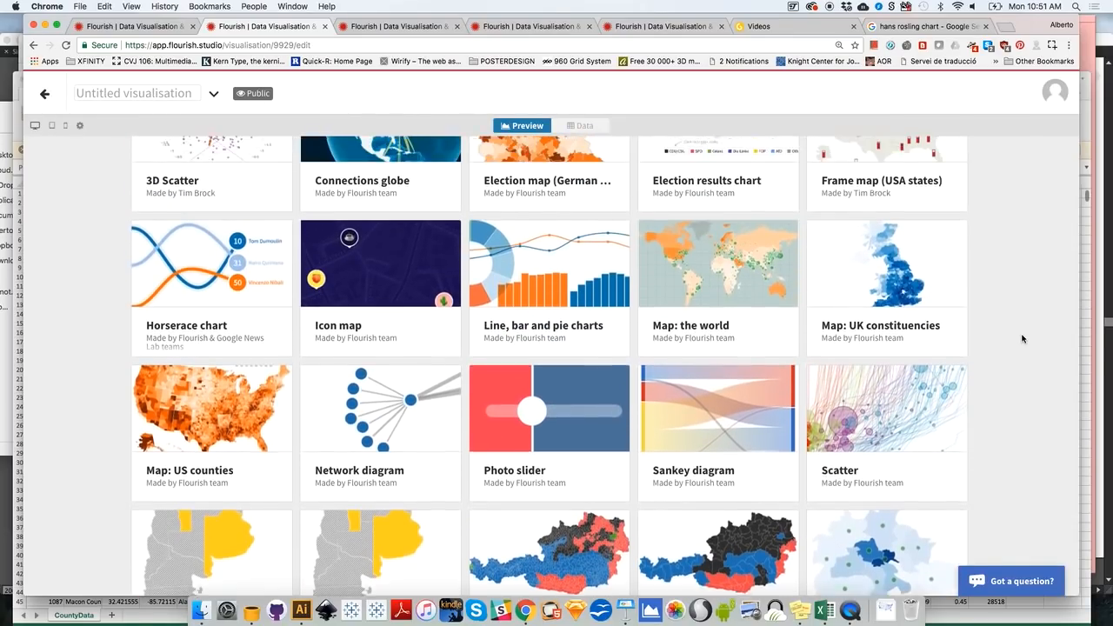
pyautogui.scroll(3)
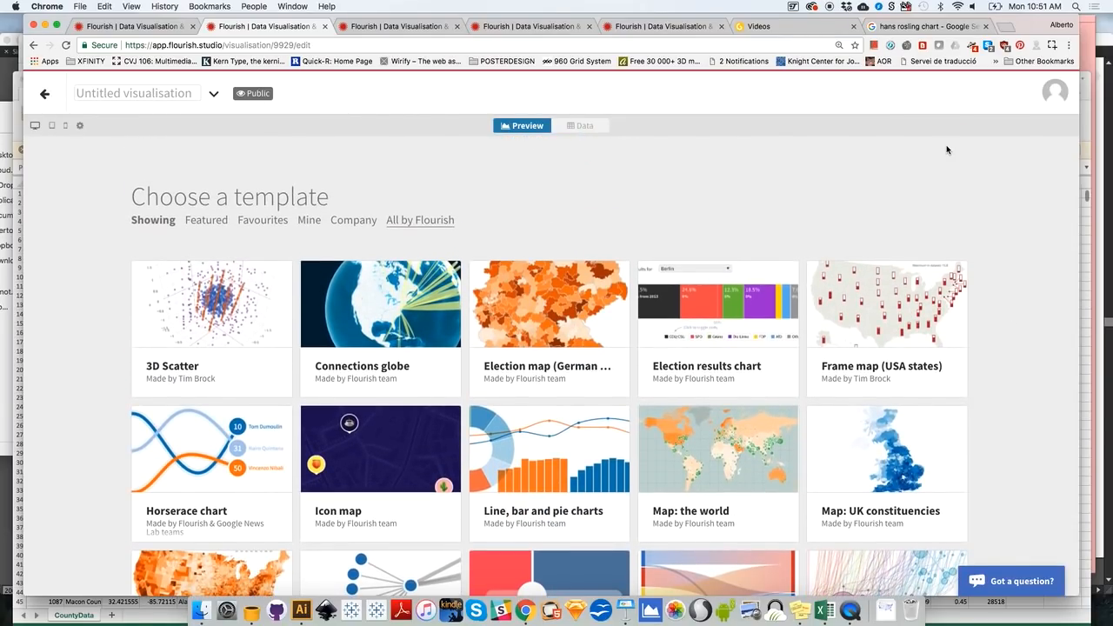